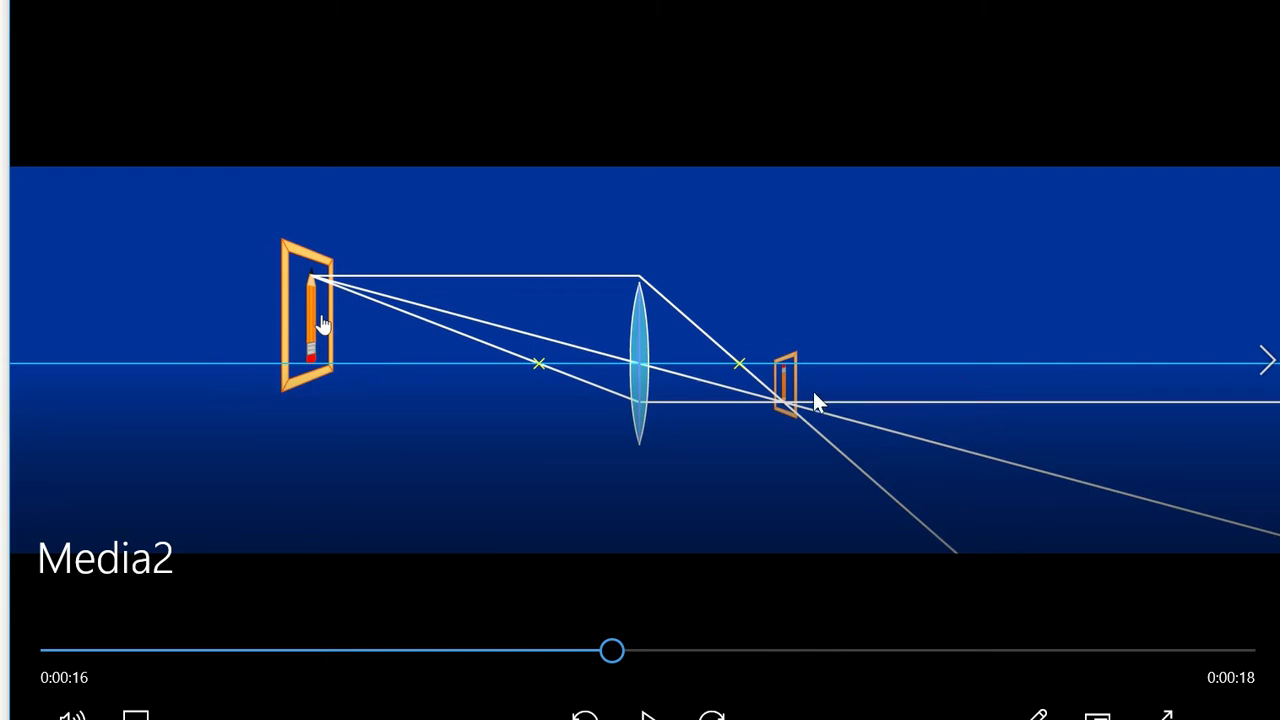
pyautogui.moveTo(640, 670)
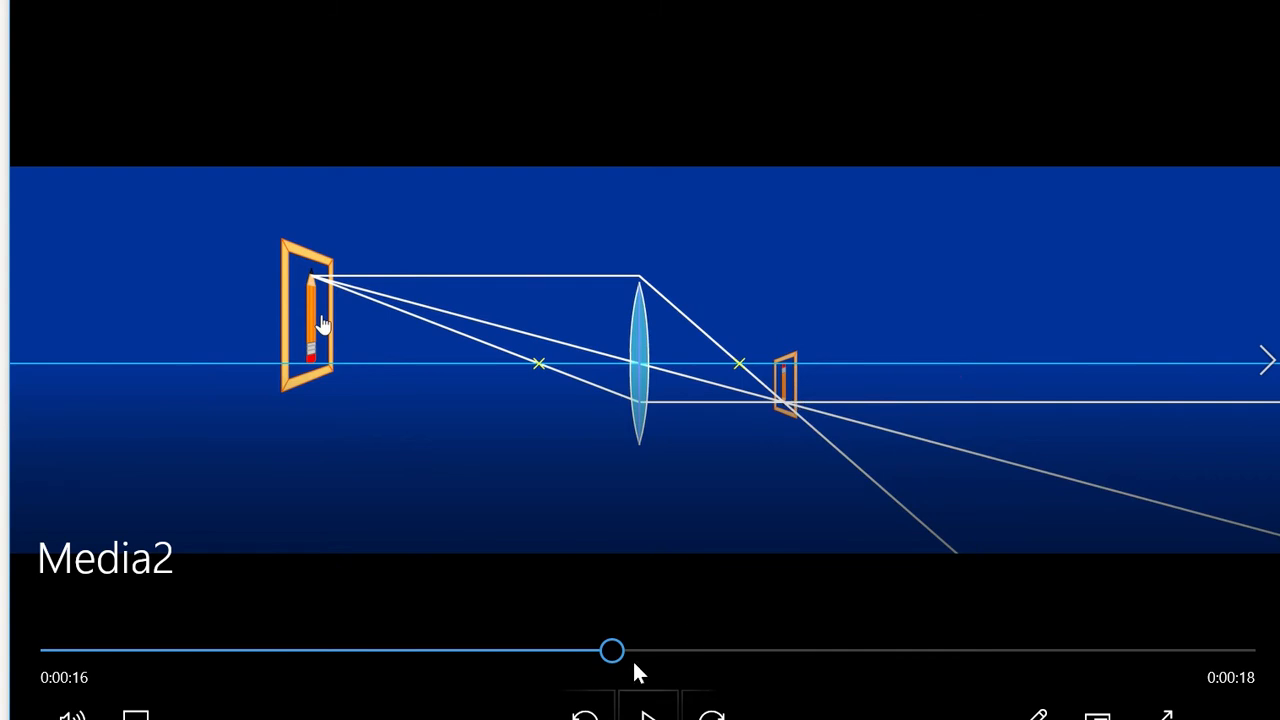
pyautogui.moveTo(604, 670)
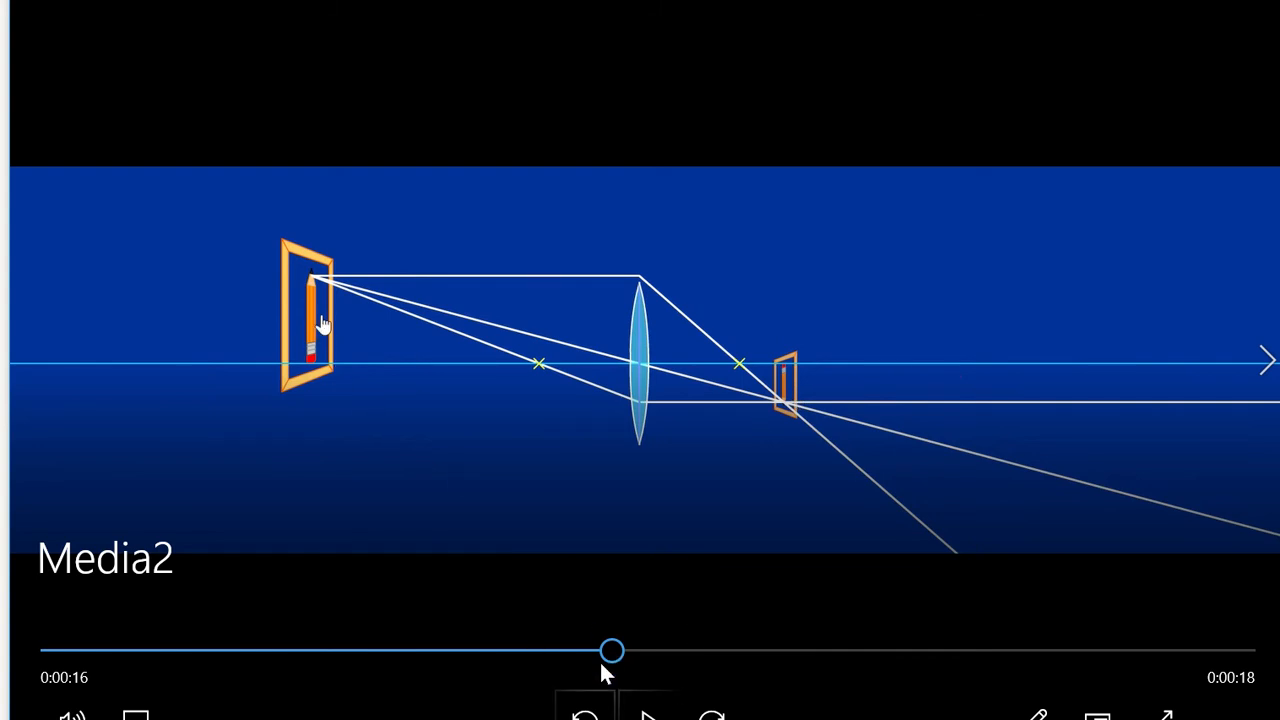
# Step: Scrub the Media2 playback slider from about 0:16 to 0:22 so the object approaches the lens and its image enlarges
pyautogui.moveTo(612, 652); pyautogui.dragTo(682, 652)
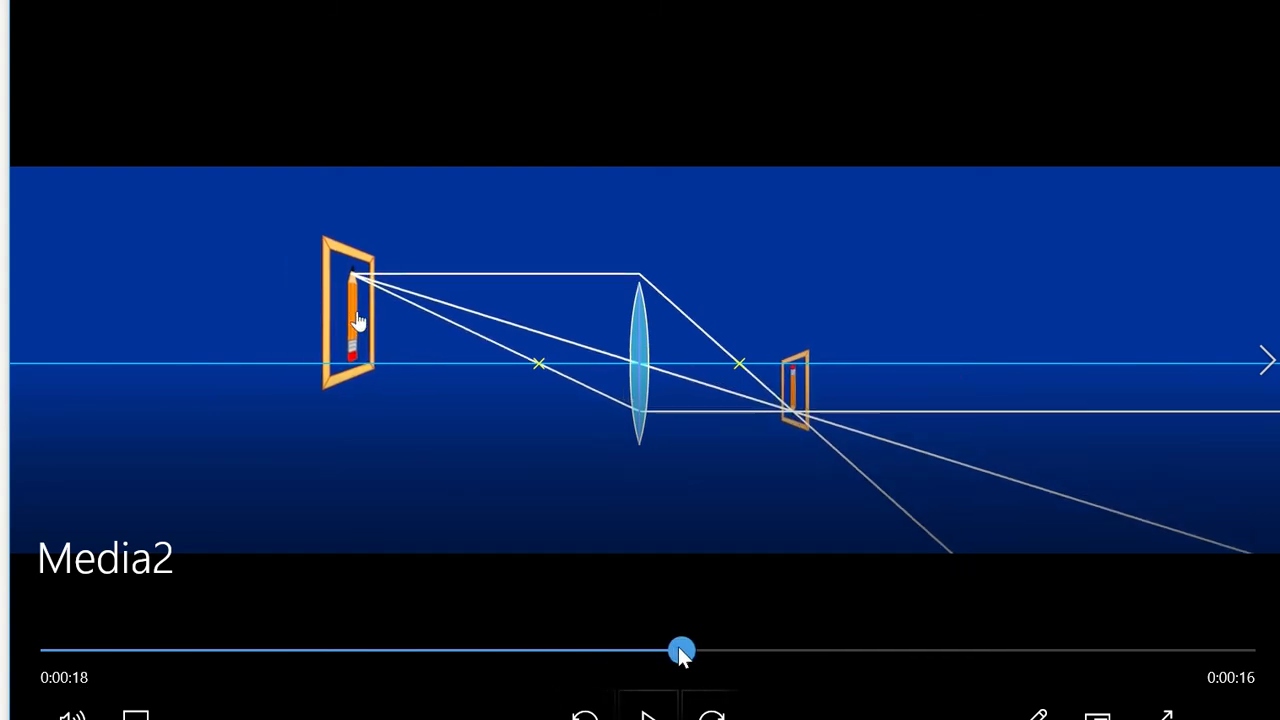
pyautogui.moveTo(680, 650); pyautogui.dragTo(788, 650)
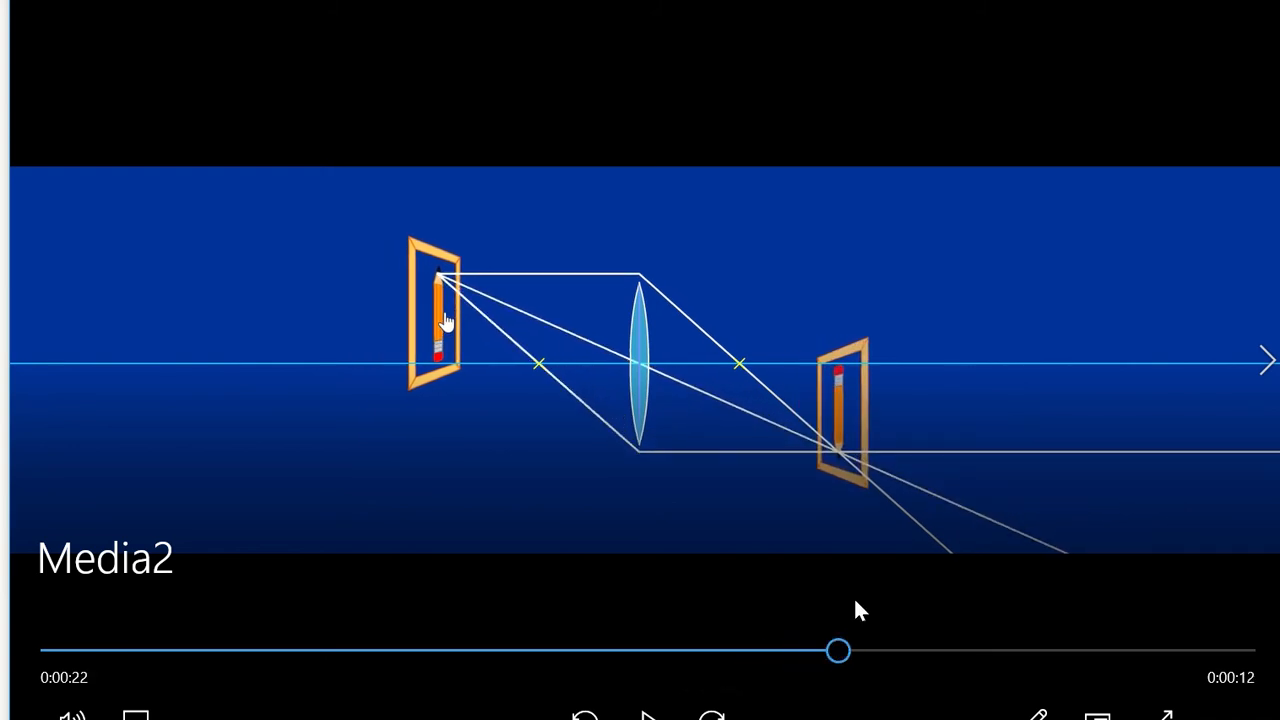
pyautogui.moveTo(500, 300)
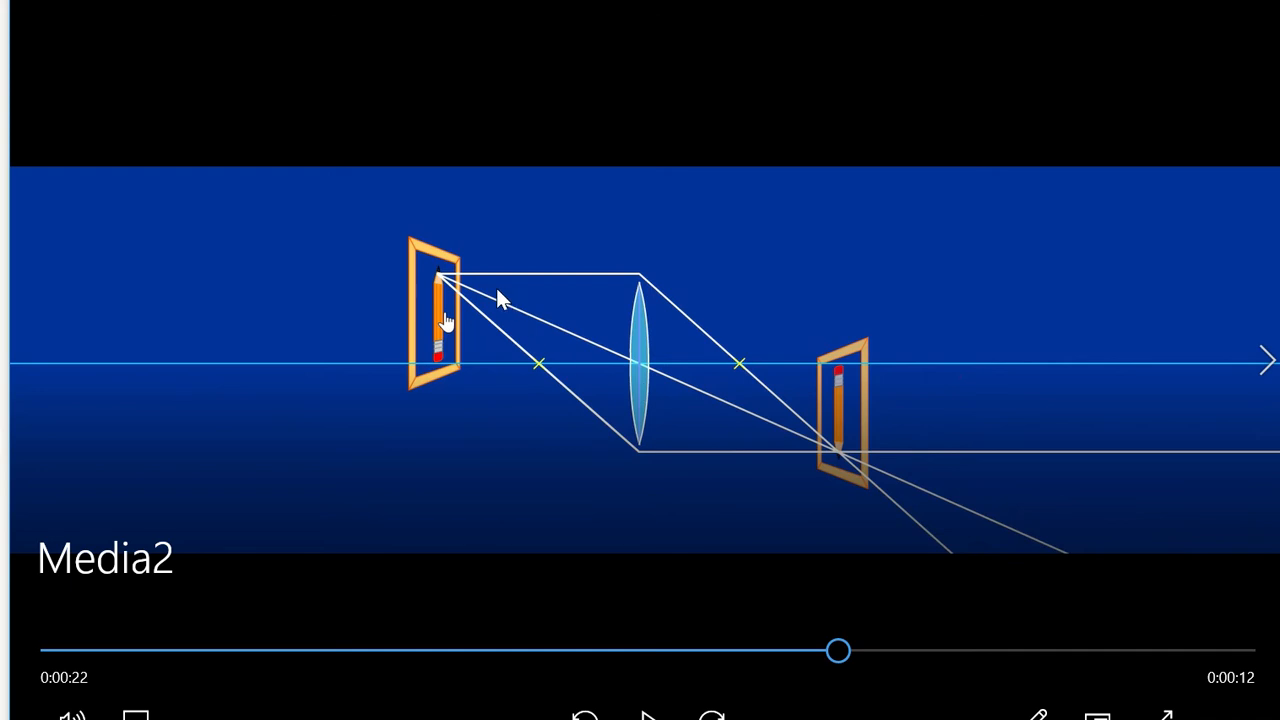
pyautogui.moveTo(518, 288)
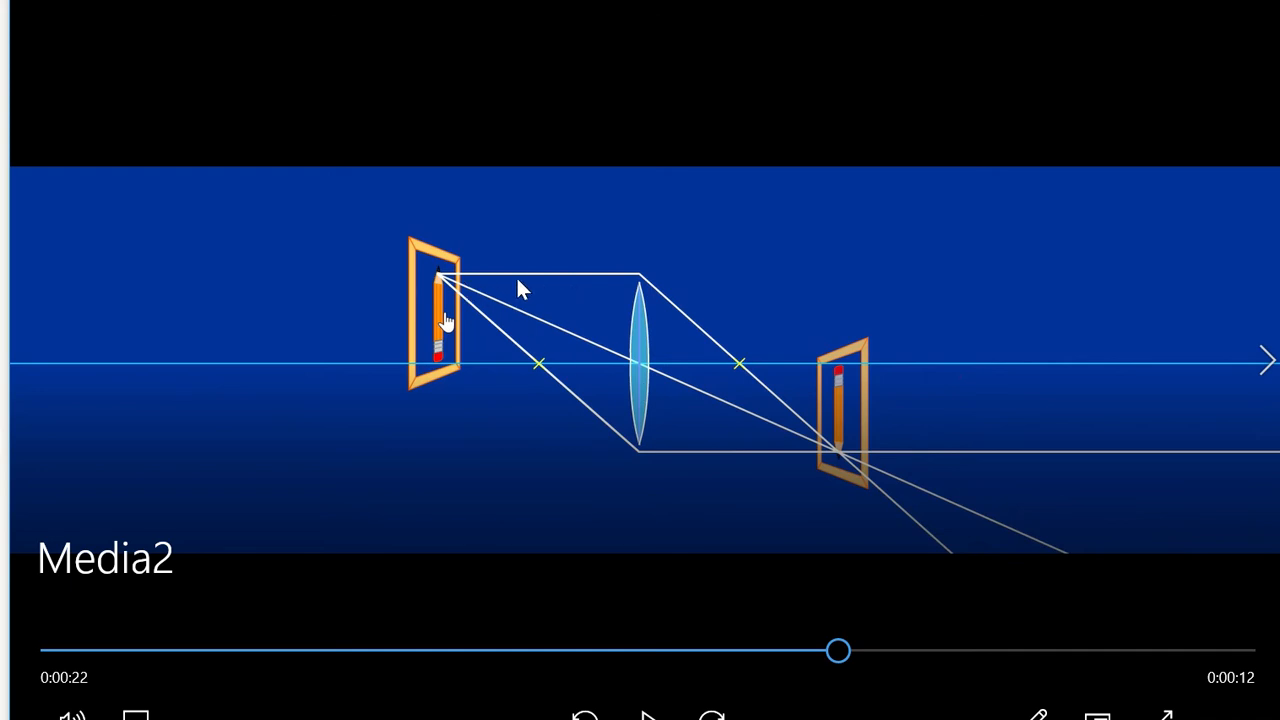
pyautogui.moveTo(496, 310)
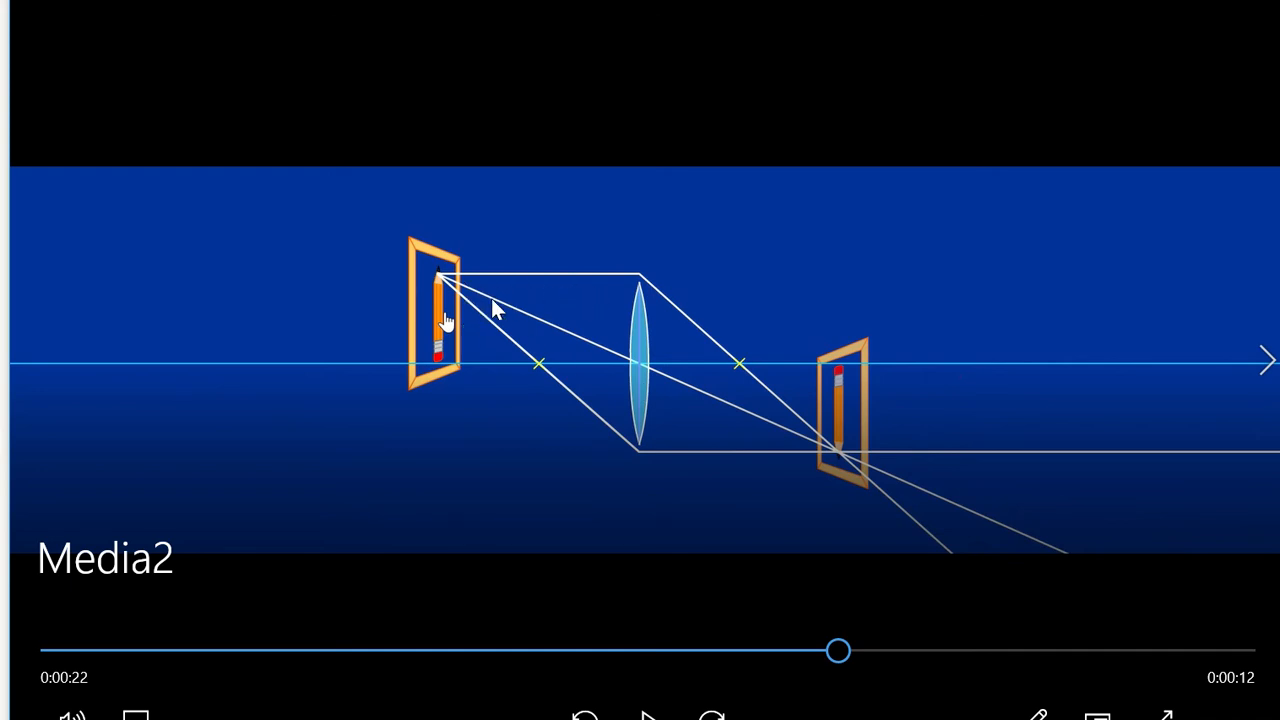
pyautogui.moveTo(630, 372)
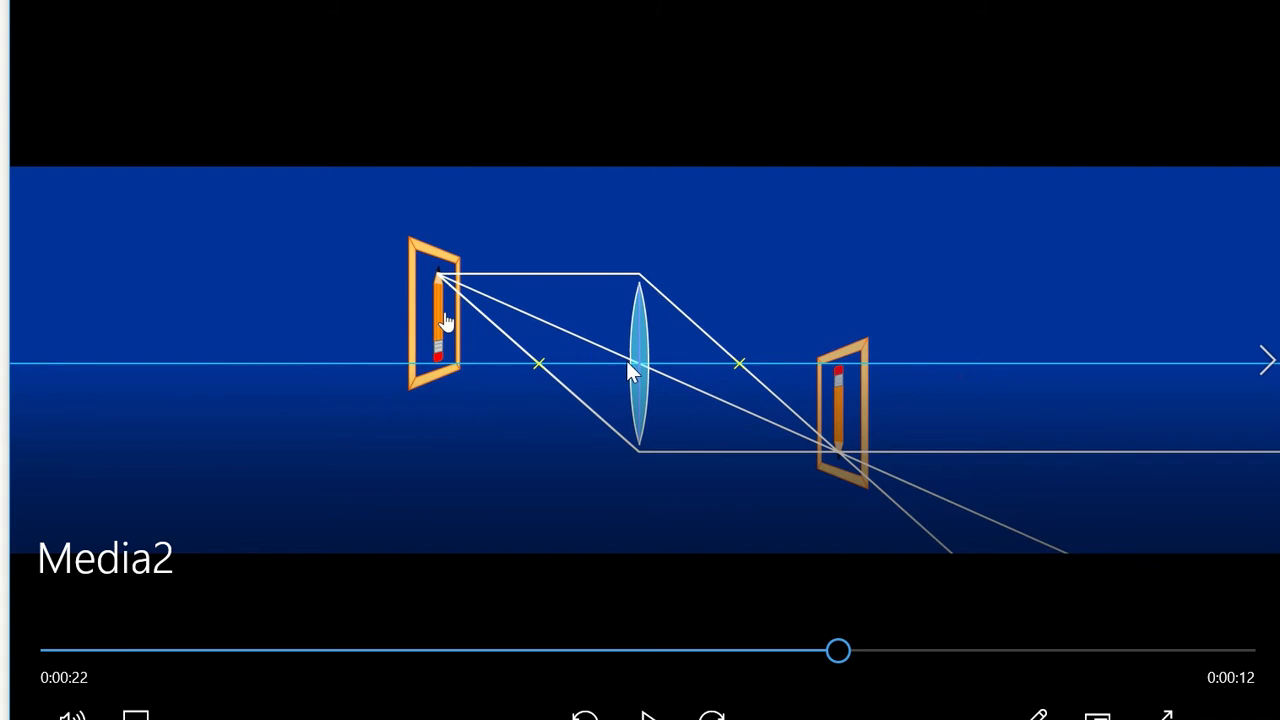
# Step: Scrub the slider back and forth, settling near 0:23–0:24 where the object nears the focus and the inverted image is taller
pyautogui.moveTo(838, 650); pyautogui.dragTo(722, 650)
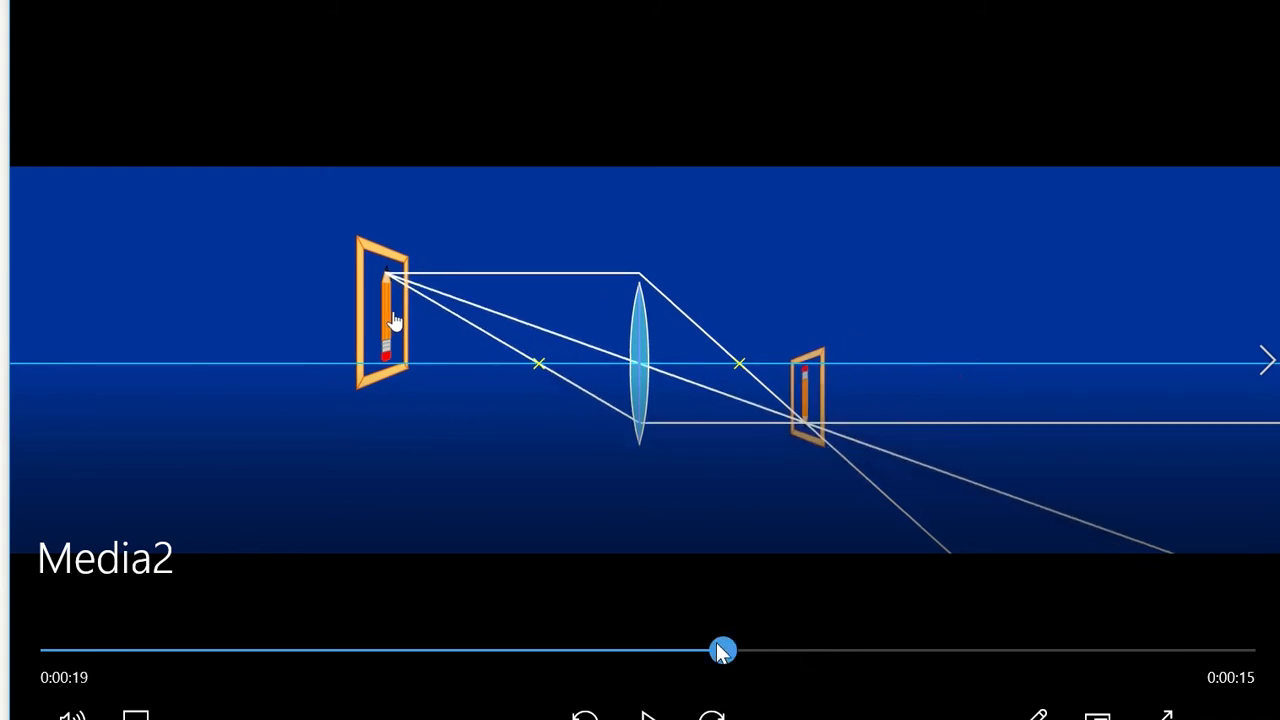
pyautogui.moveTo(724, 652); pyautogui.dragTo(862, 652)
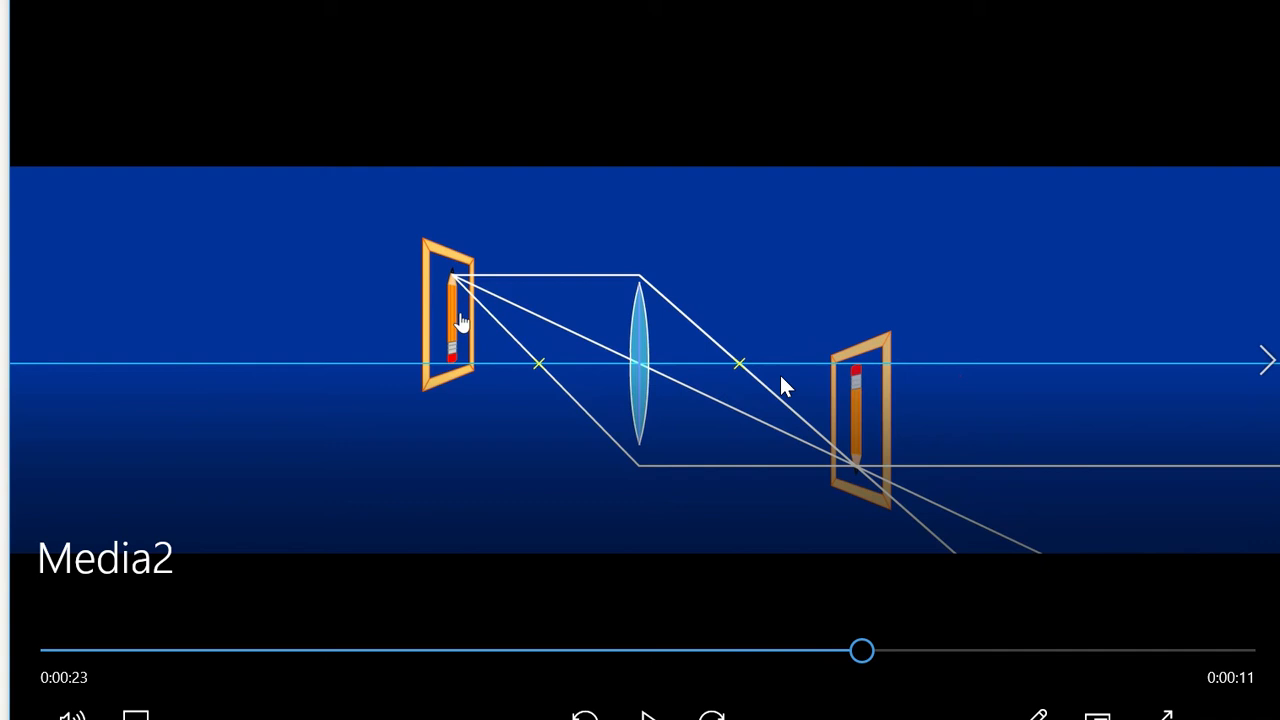
pyautogui.moveTo(844, 476)
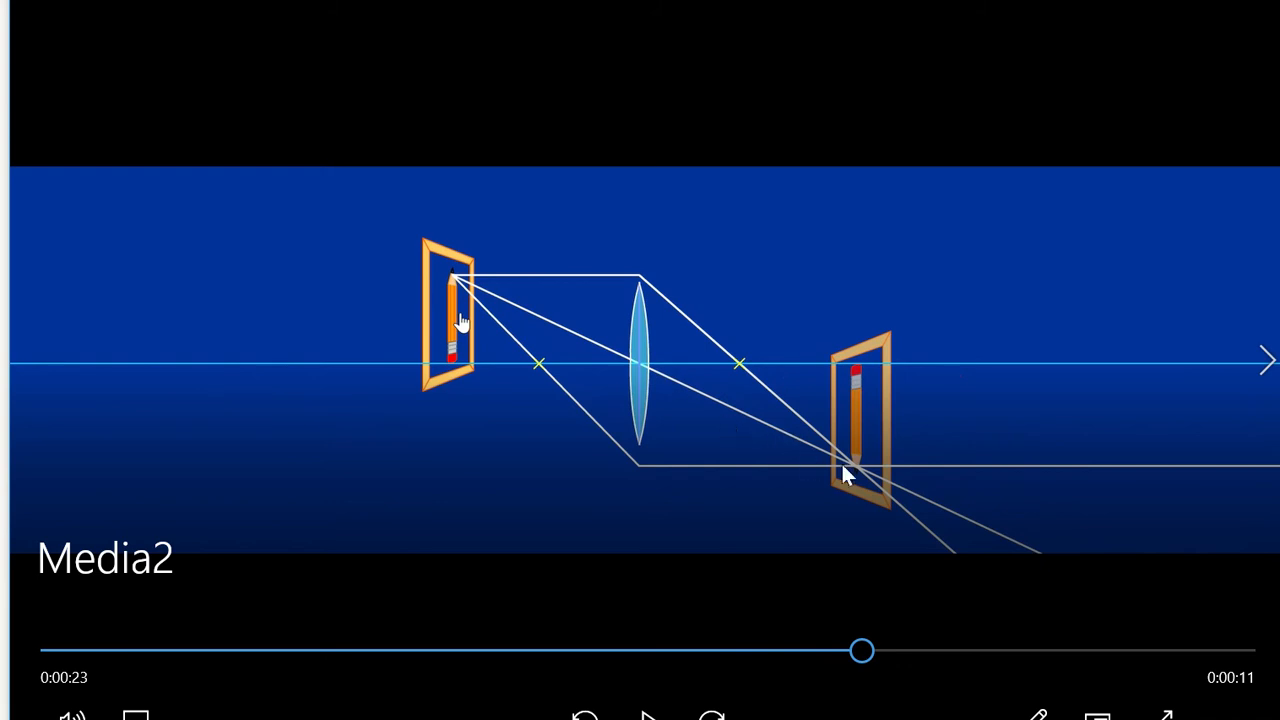
pyautogui.moveTo(856, 486)
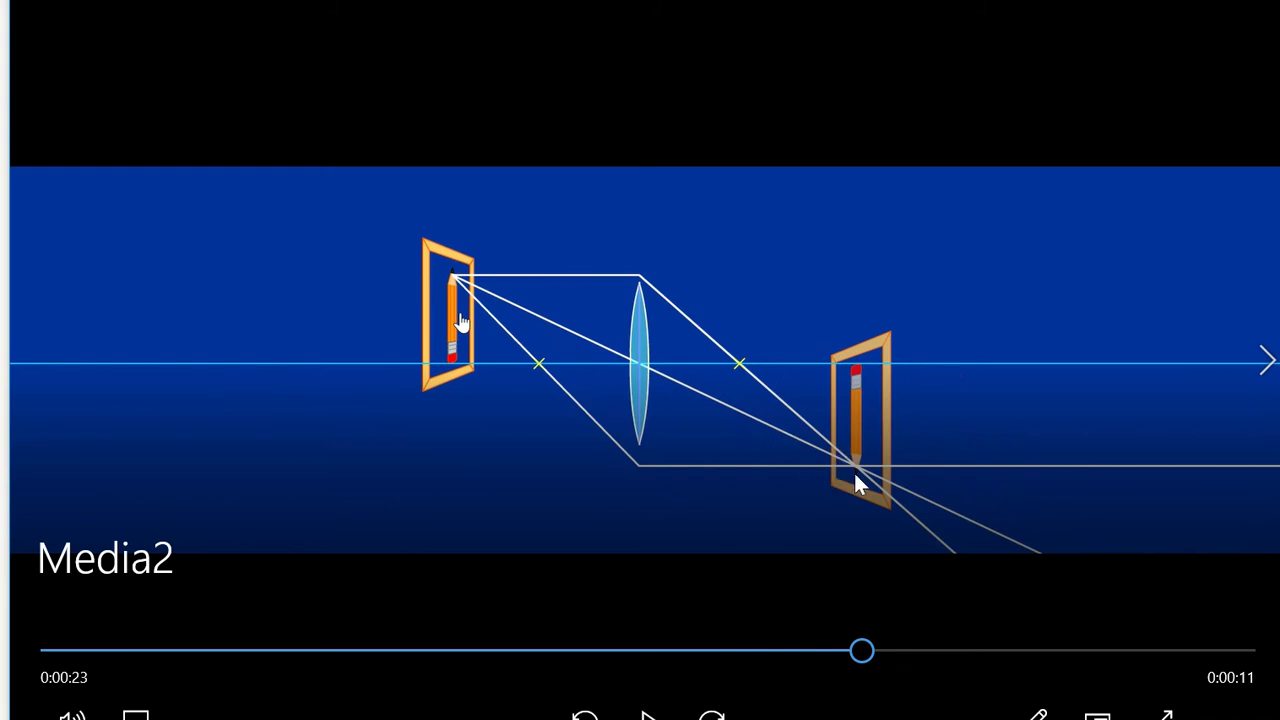
pyautogui.moveTo(864, 652); pyautogui.dragTo(904, 652)
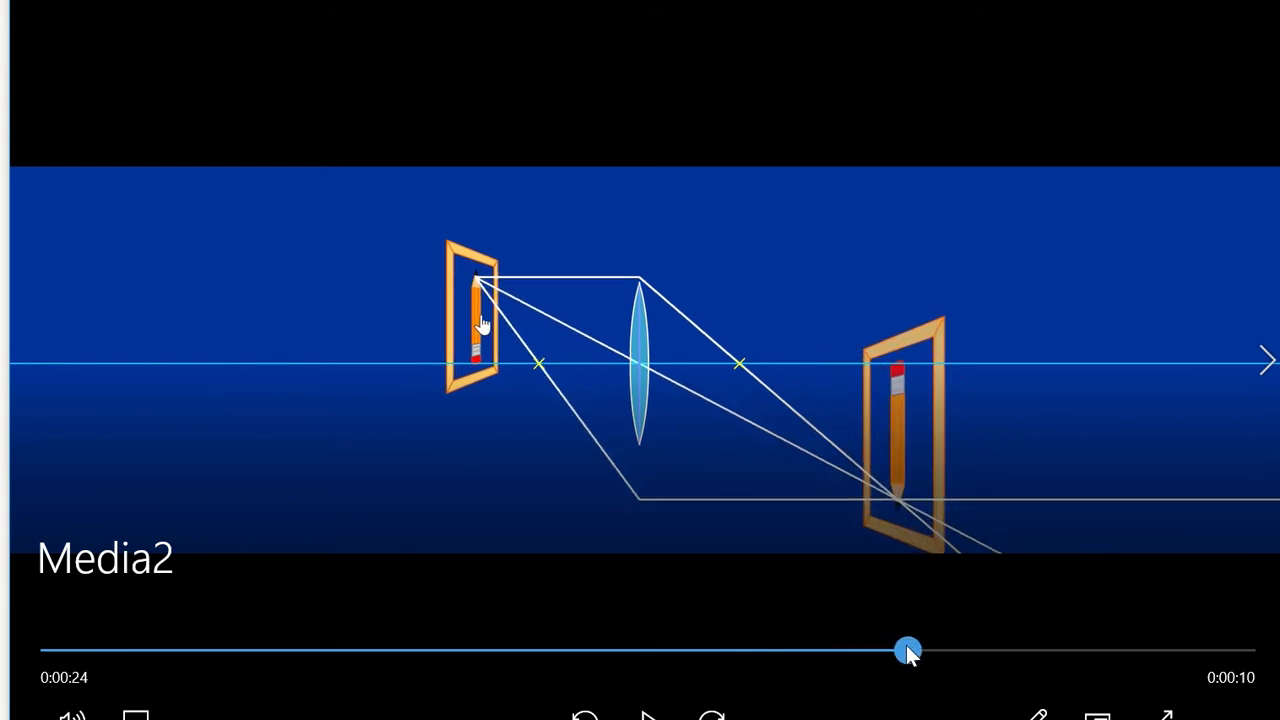
pyautogui.moveTo(904, 652); pyautogui.dragTo(876, 652)
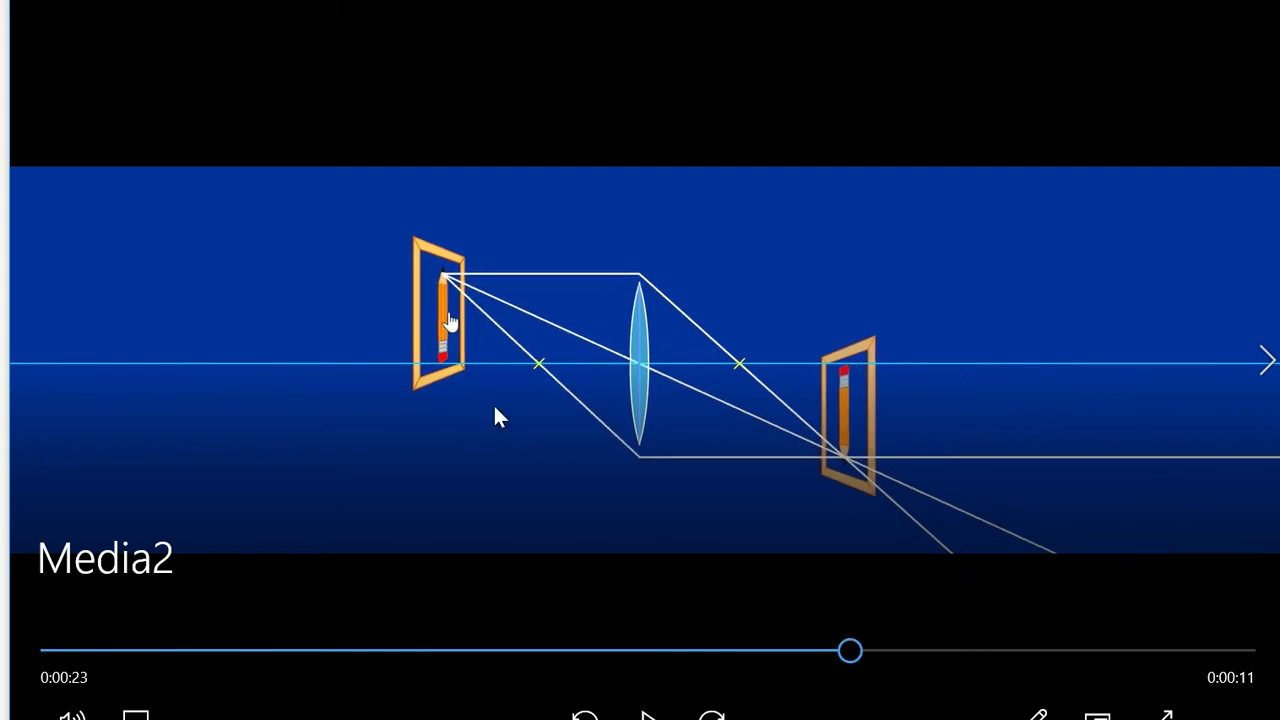
pyautogui.moveTo(456, 304)
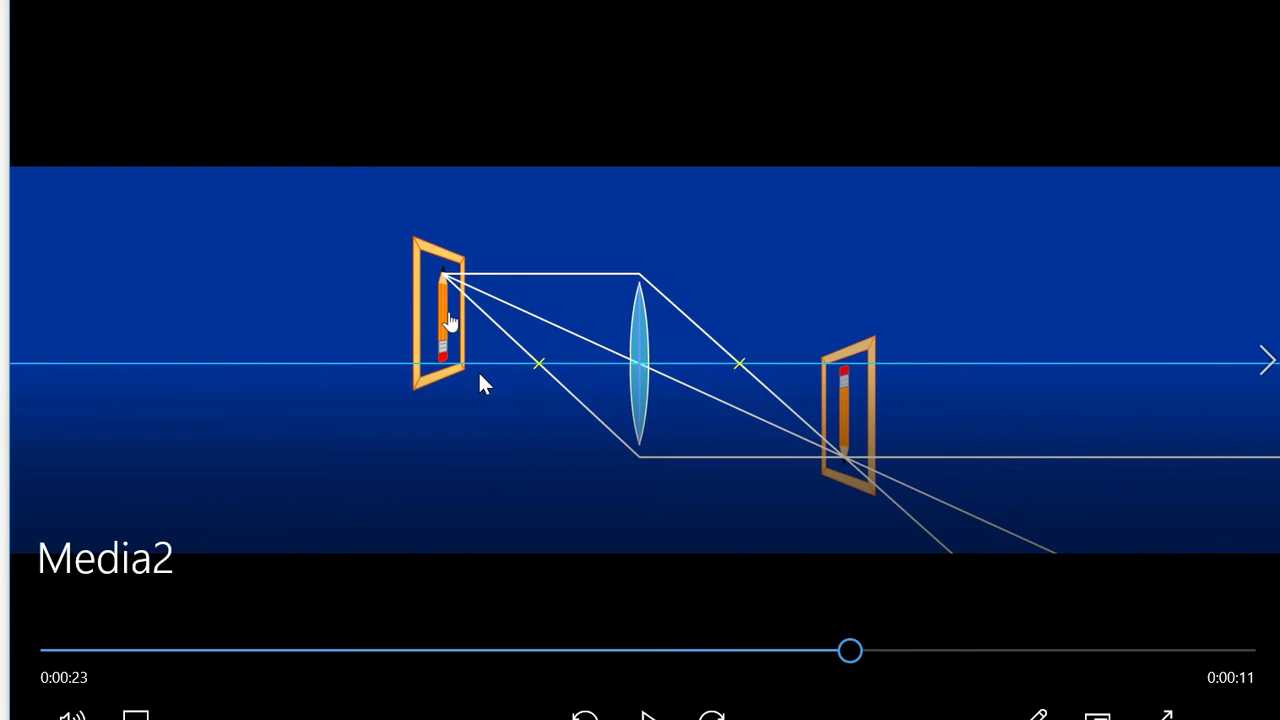
pyautogui.moveTo(544, 376)
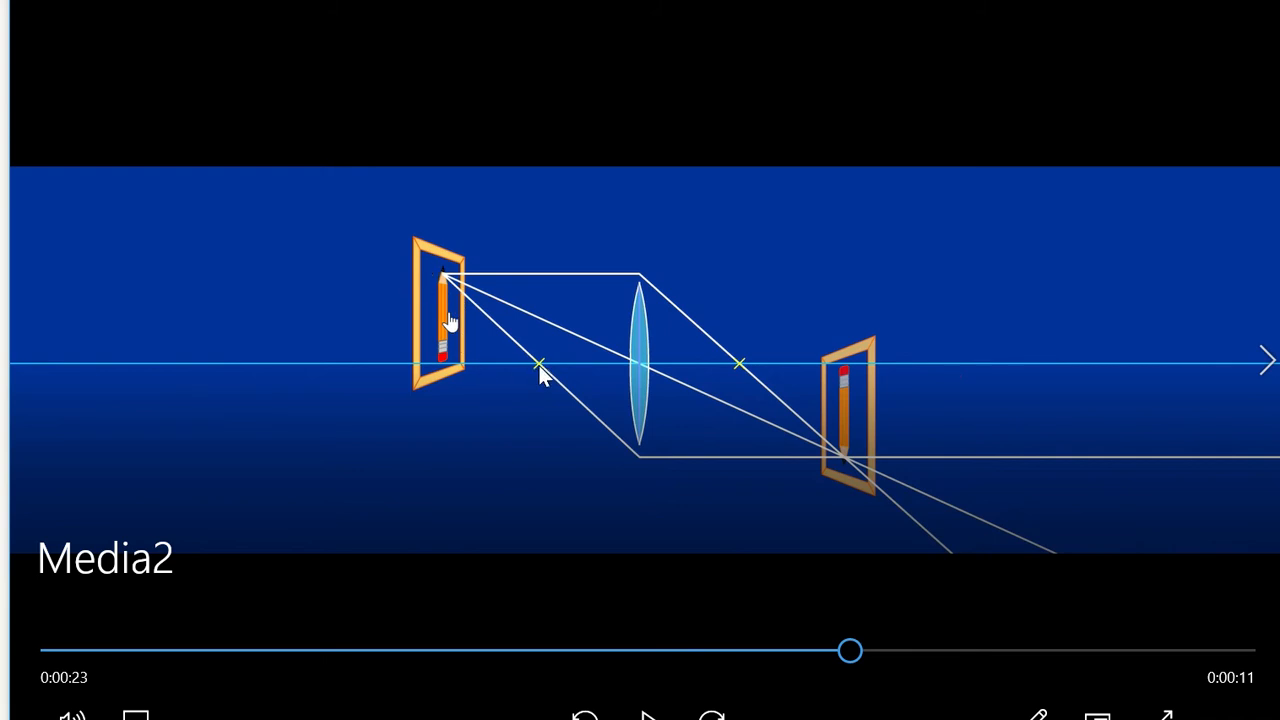
pyautogui.moveTo(456, 384)
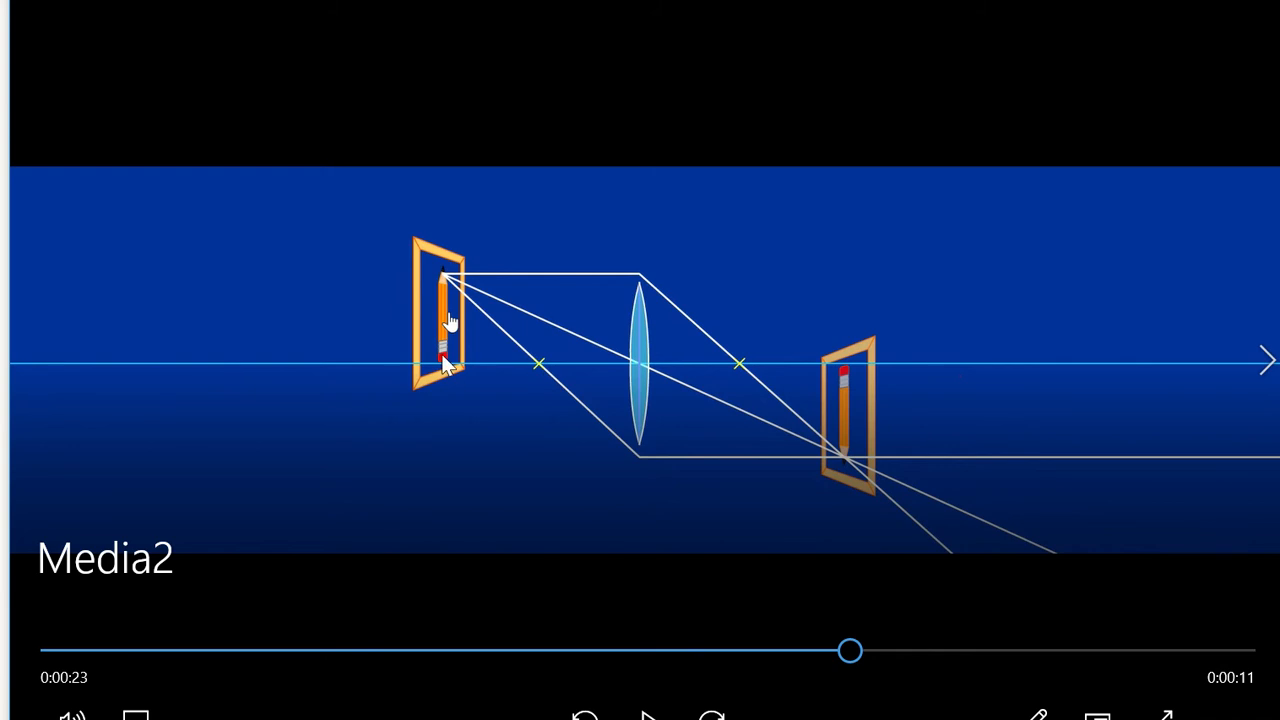
pyautogui.moveTo(484, 350)
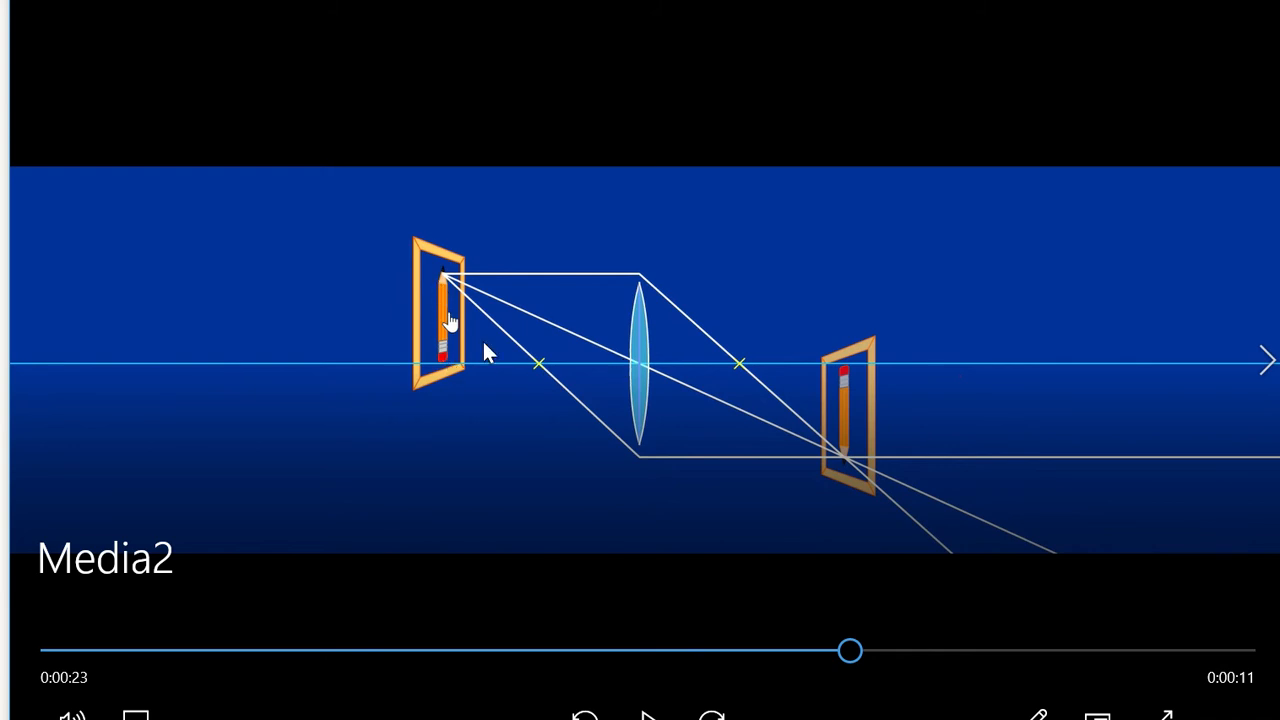
pyautogui.moveTo(844, 452)
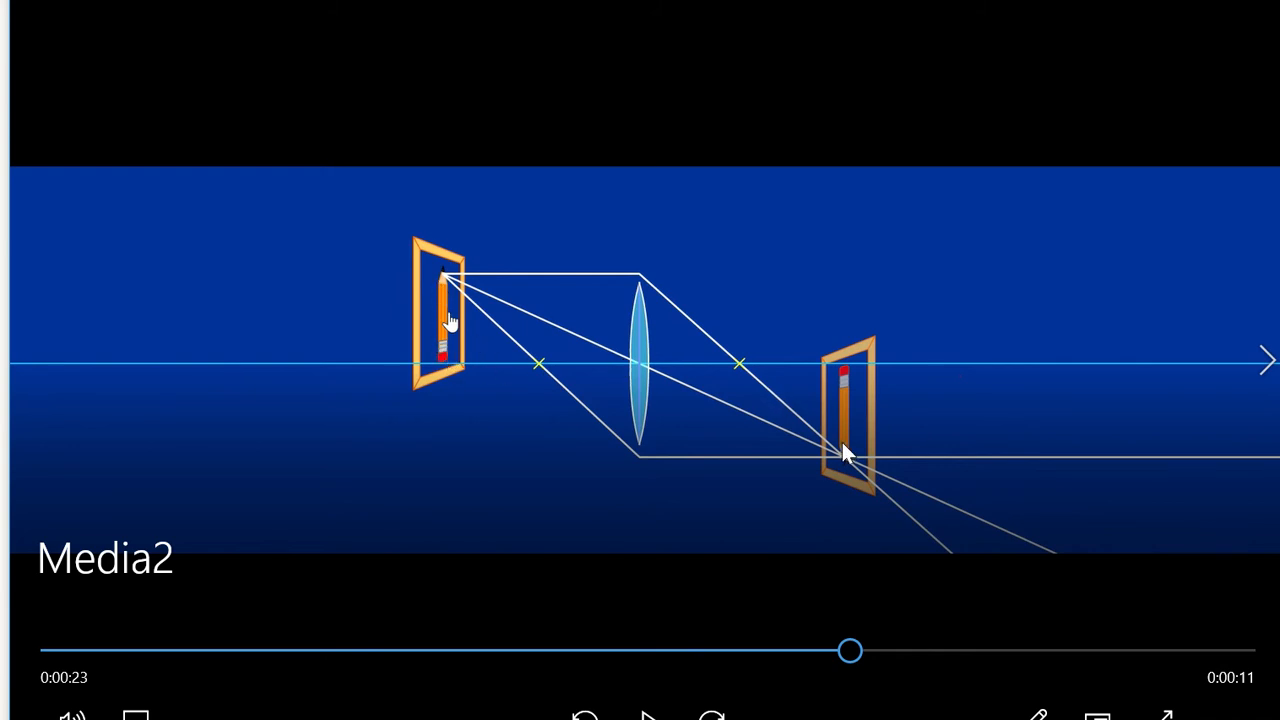
pyautogui.moveTo(530, 390)
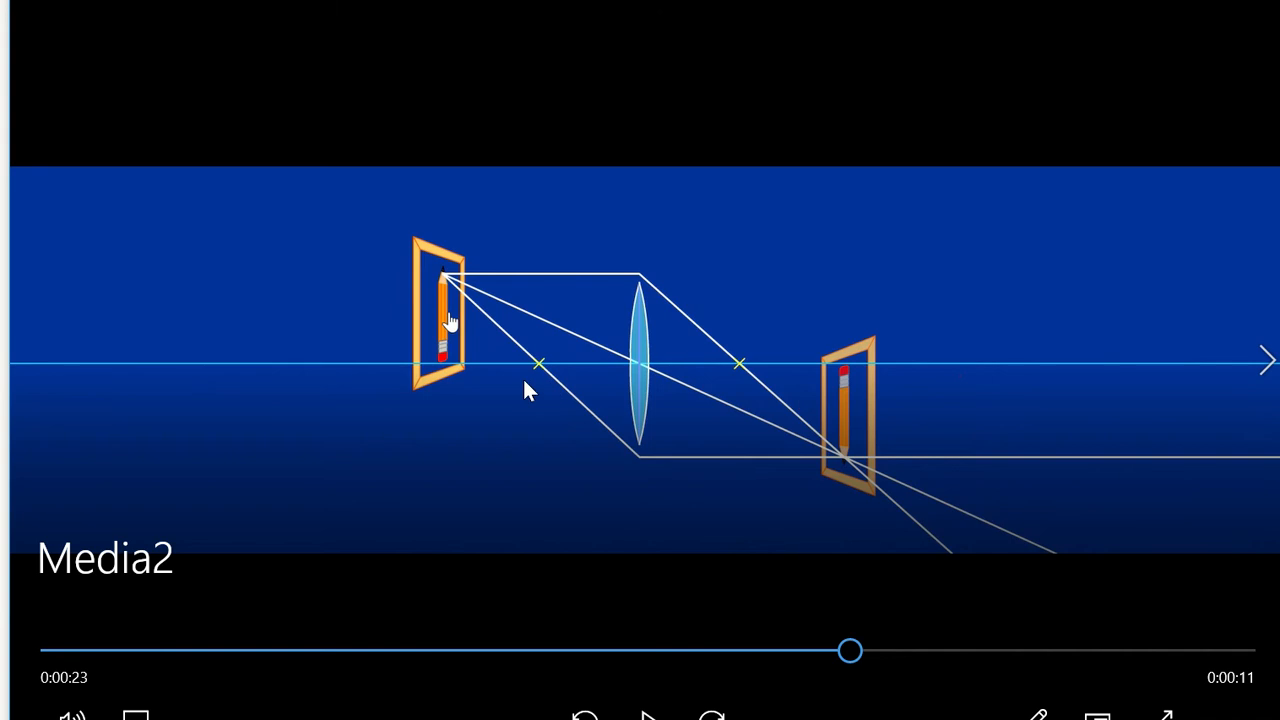
pyautogui.moveTo(504, 550)
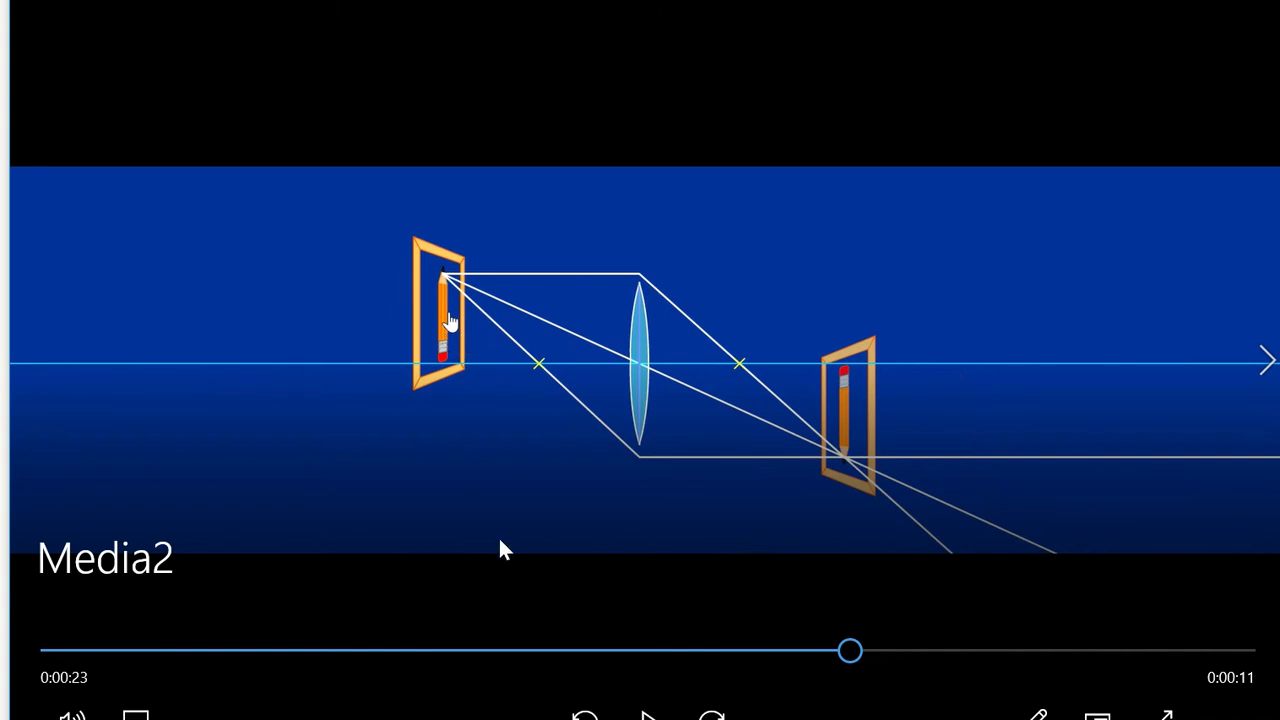
pyautogui.moveTo(850, 652)
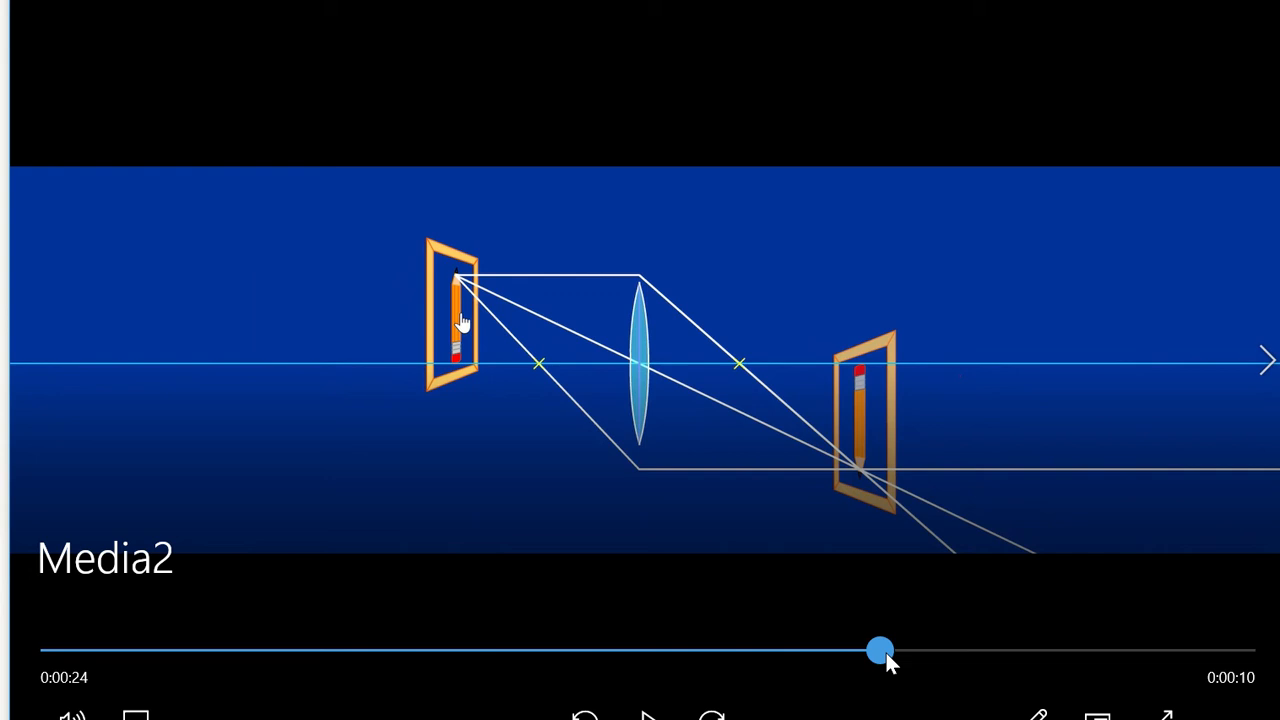
# Step: Push the slider to about 0:25, then rewind to 0:18 where a small inverted real image forms
pyautogui.moveTo(880, 648); pyautogui.dragTo(918, 648)
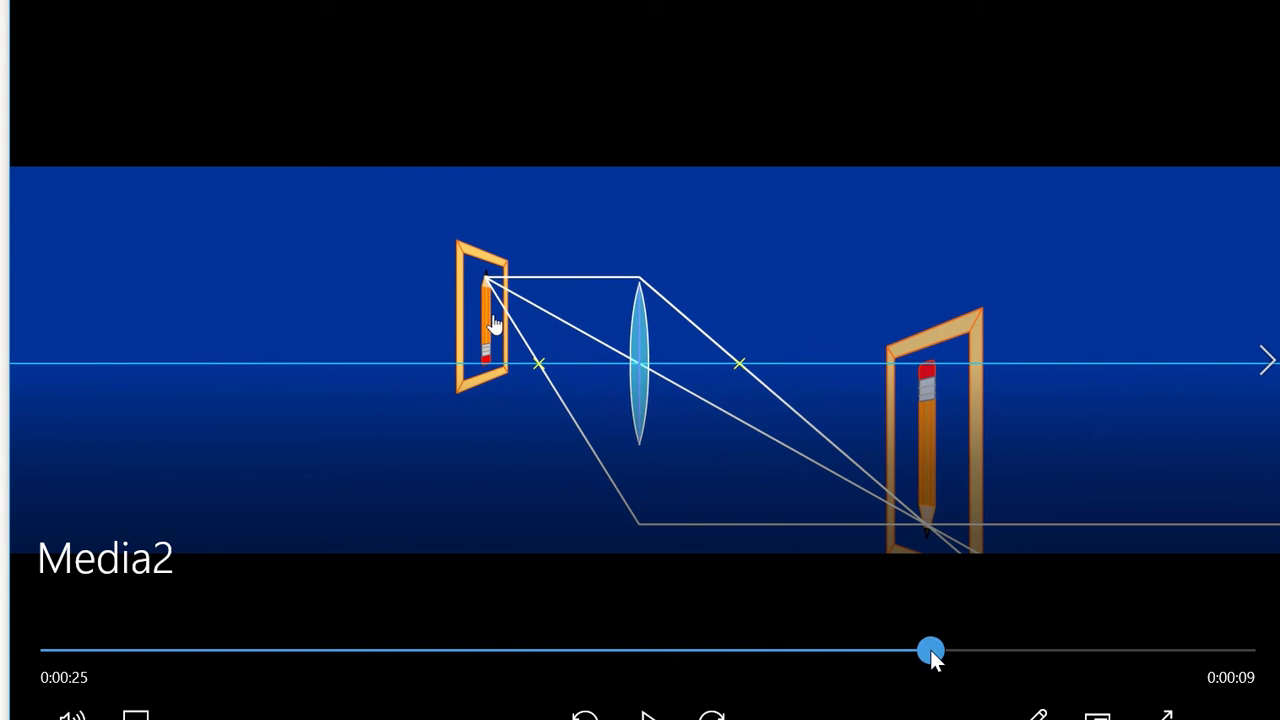
pyautogui.moveTo(930, 650); pyautogui.dragTo(920, 650)
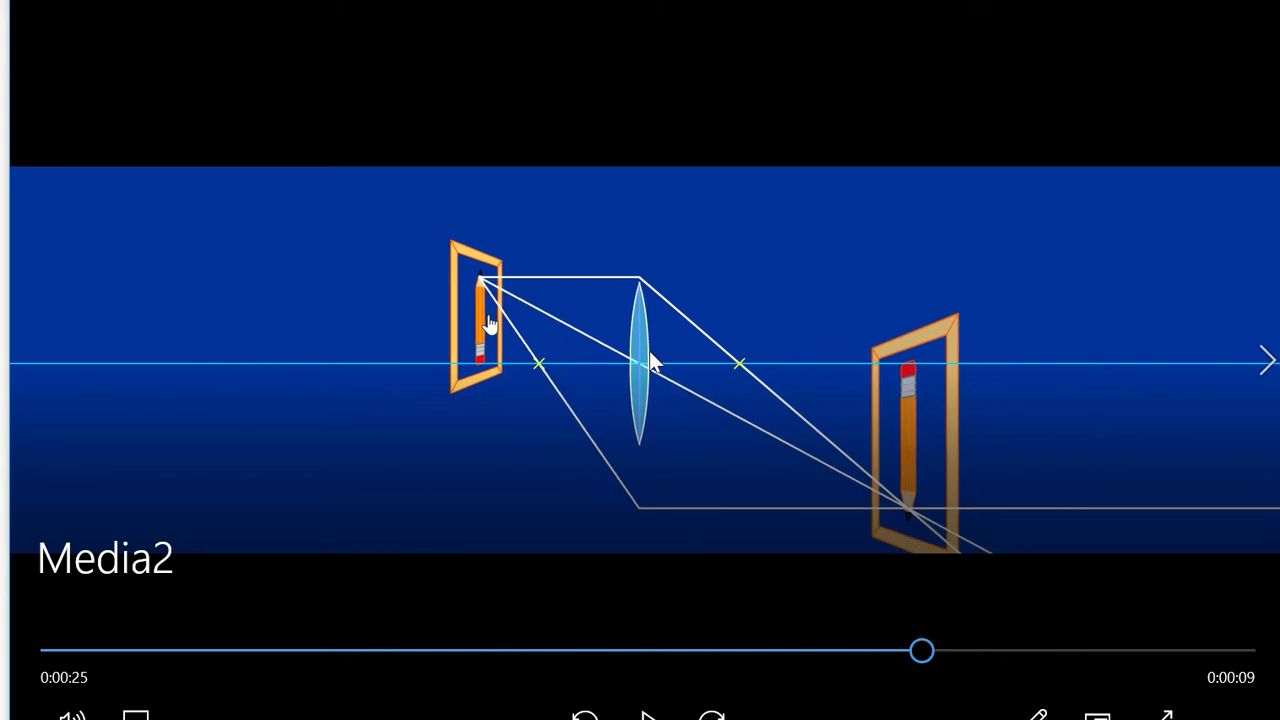
pyautogui.moveTo(922, 650); pyautogui.dragTo(850, 650)
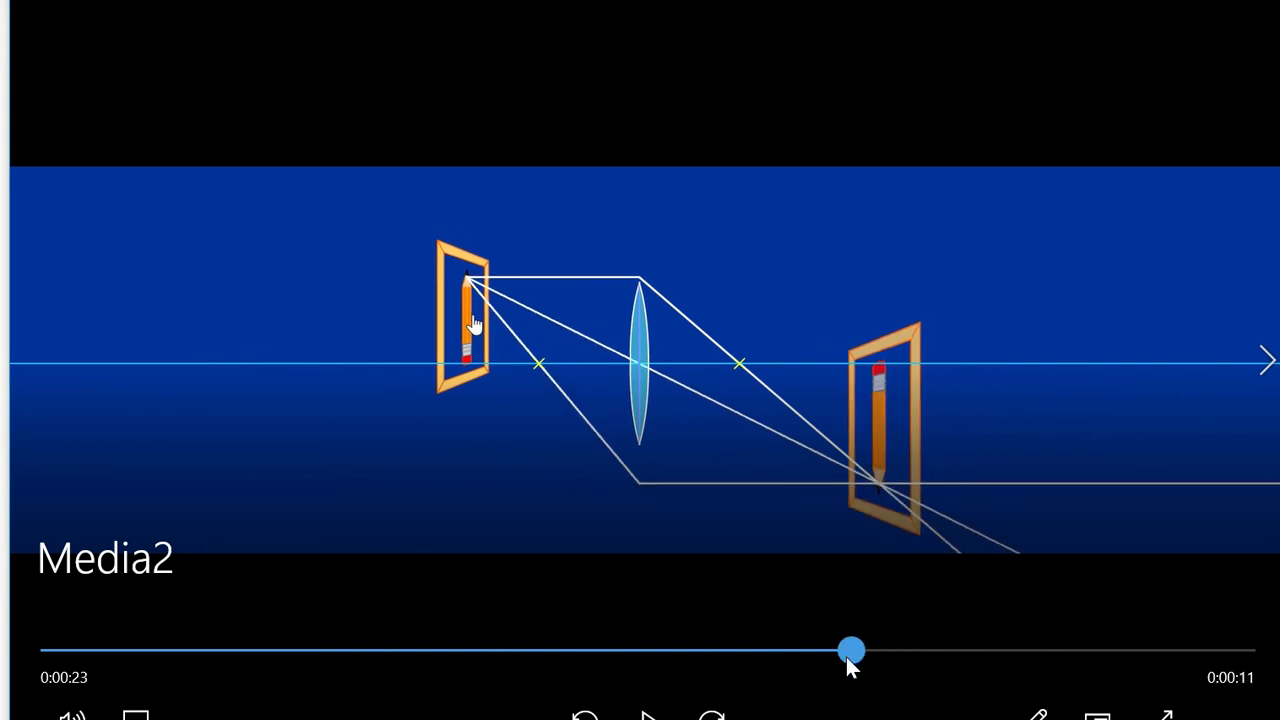
pyautogui.moveTo(850, 650); pyautogui.dragTo(680, 650)
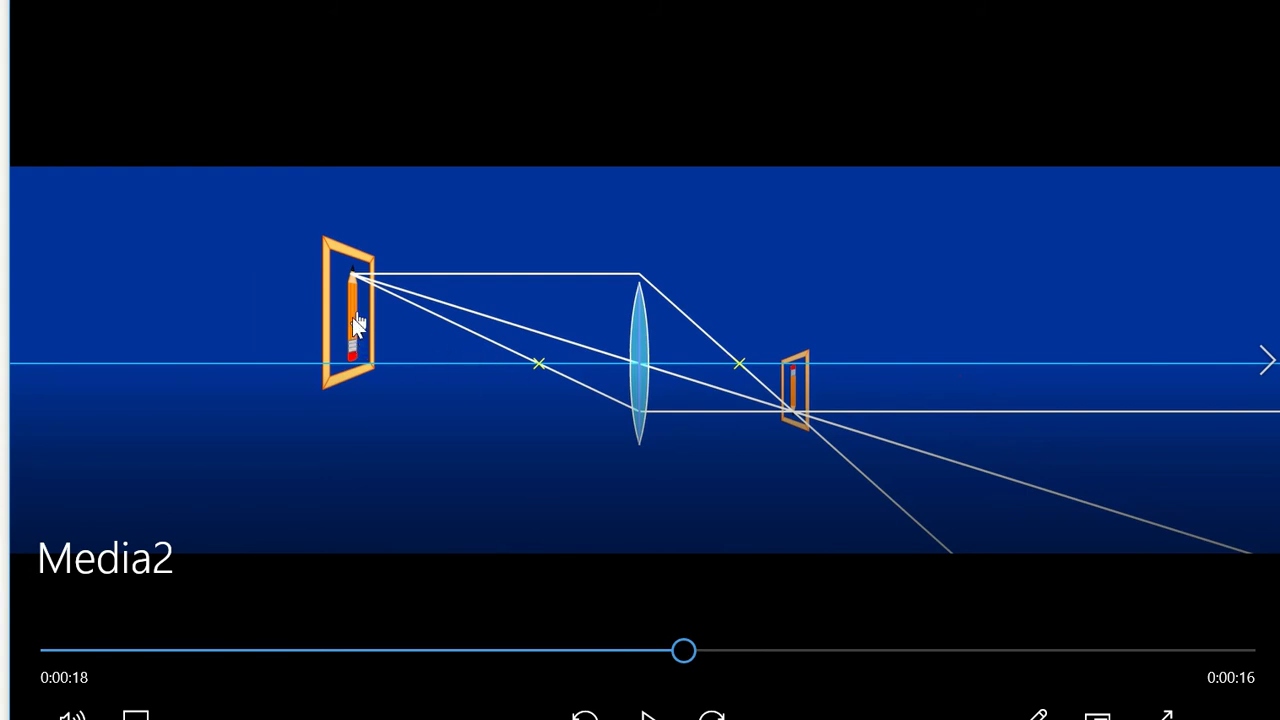
pyautogui.moveTo(800, 404)
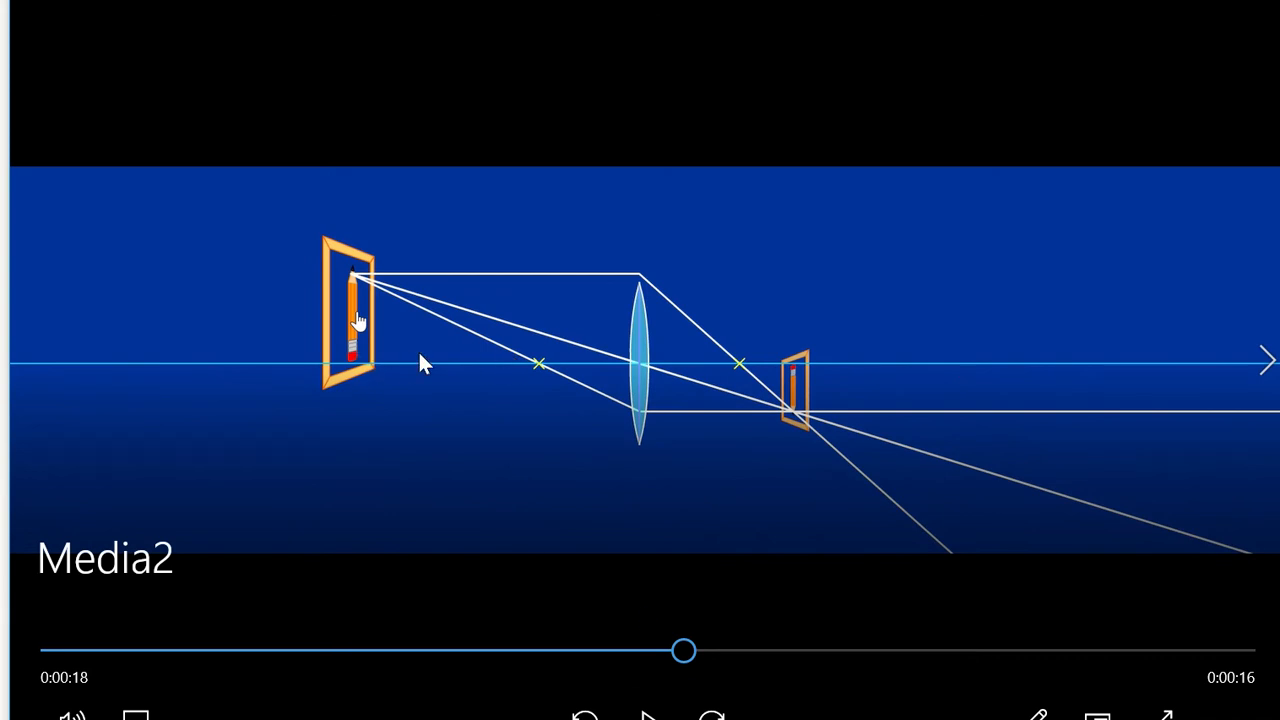
pyautogui.moveTo(684, 650)
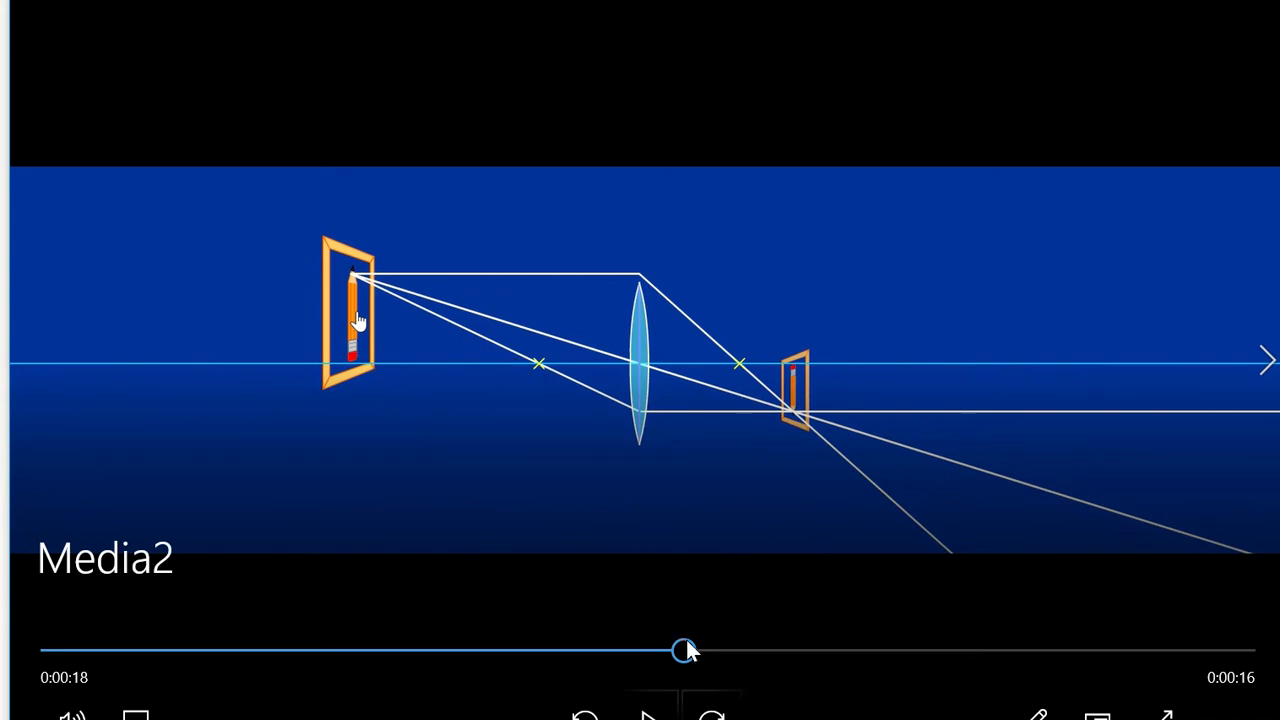
# Step: Scrub the slider forward to about 0:26 so the object nears the focus and a very large inverted image appears
pyautogui.moveTo(680, 652); pyautogui.dragTo(884, 652)
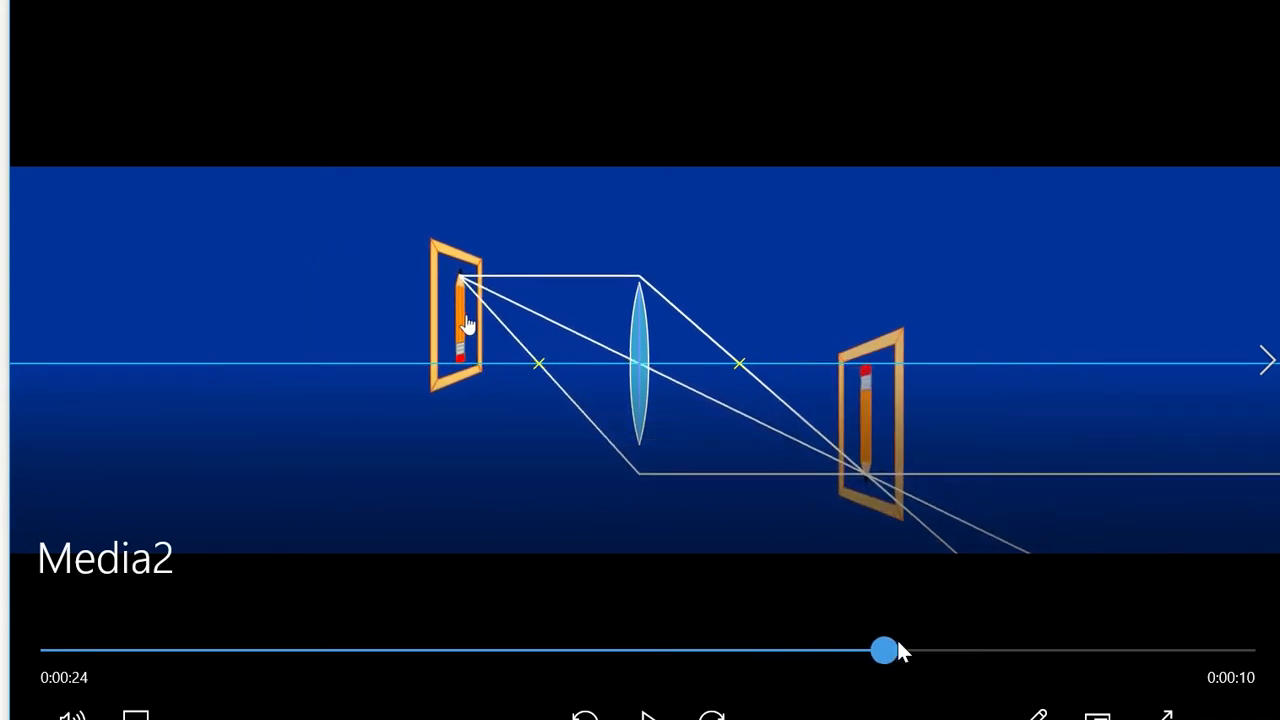
pyautogui.moveTo(884, 652); pyautogui.dragTo(956, 652)
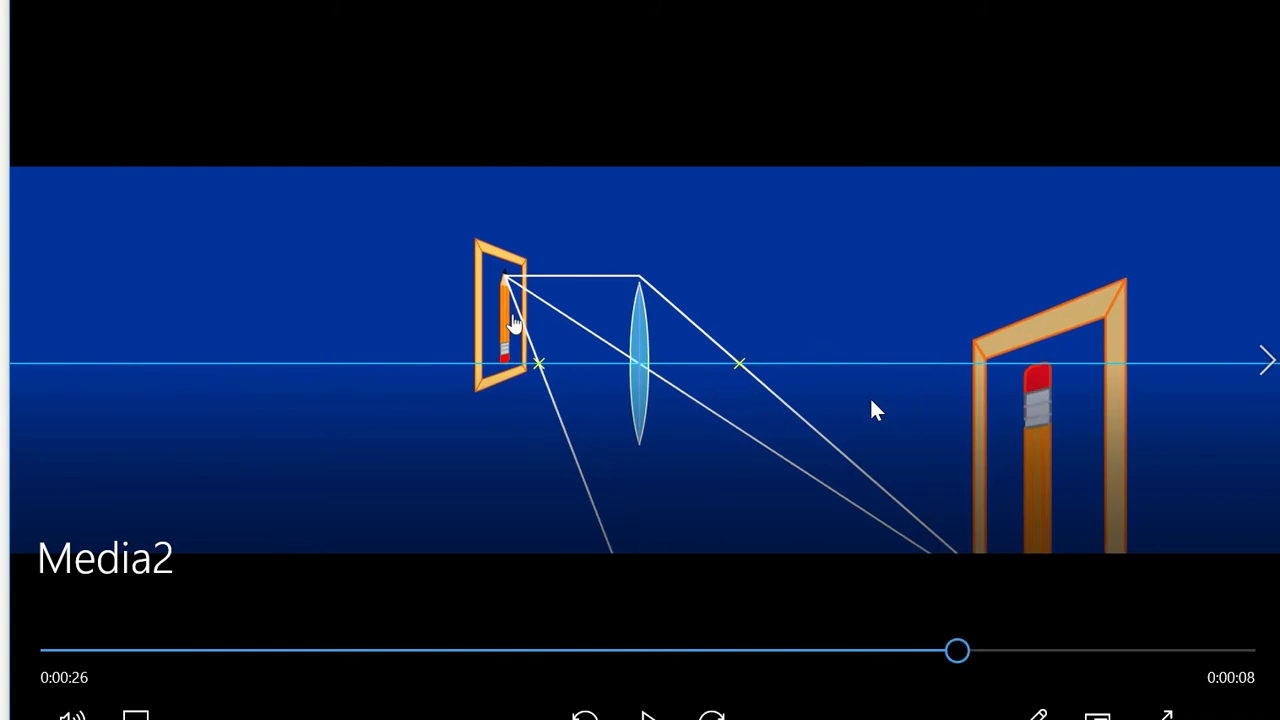
pyautogui.moveTo(1036, 430)
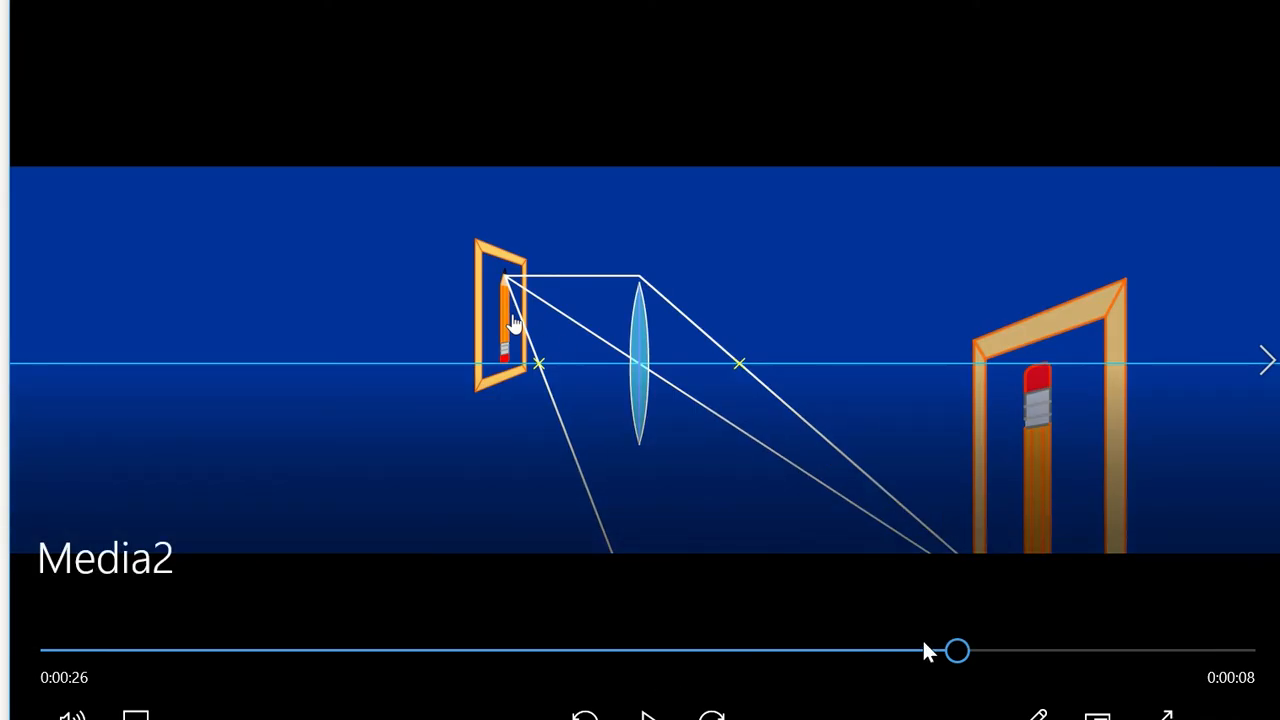
# Step: Rewind to the 0:18–0:19 small-image stage, then step forward to 0:25 where the image dwarfs the object
pyautogui.moveTo(956, 652); pyautogui.dragTo(716, 652)
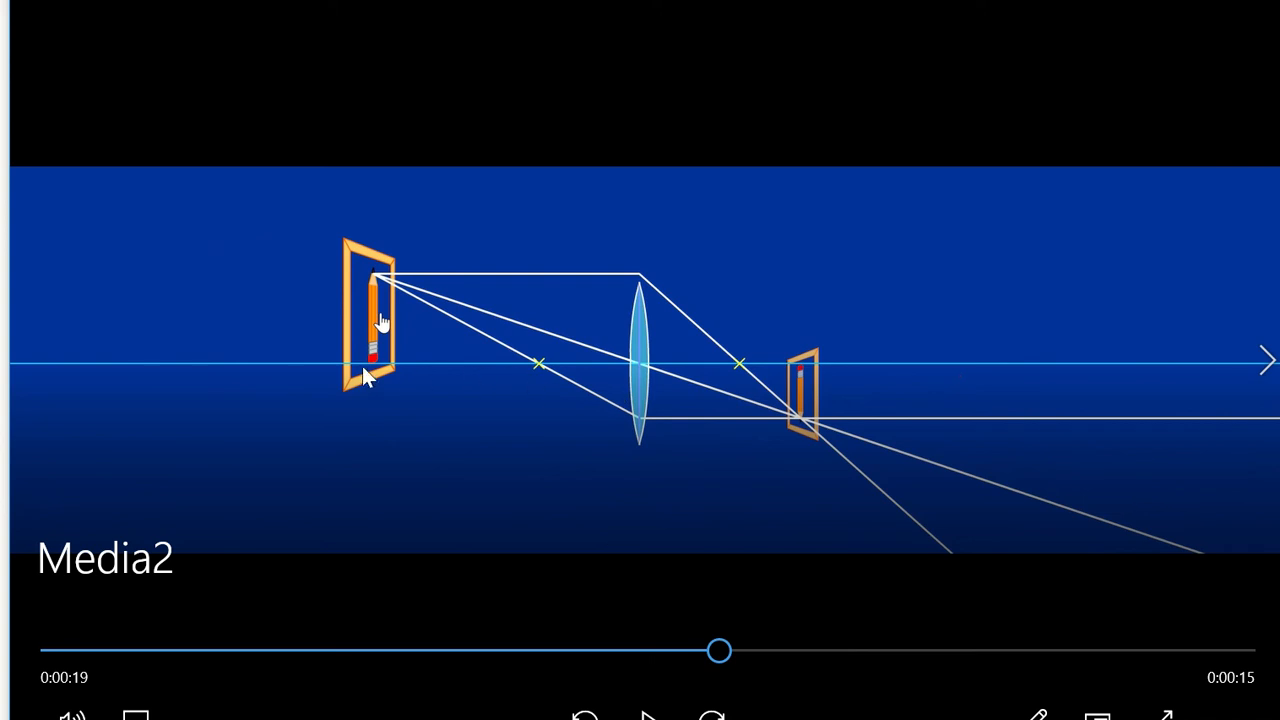
pyautogui.moveTo(720, 656)
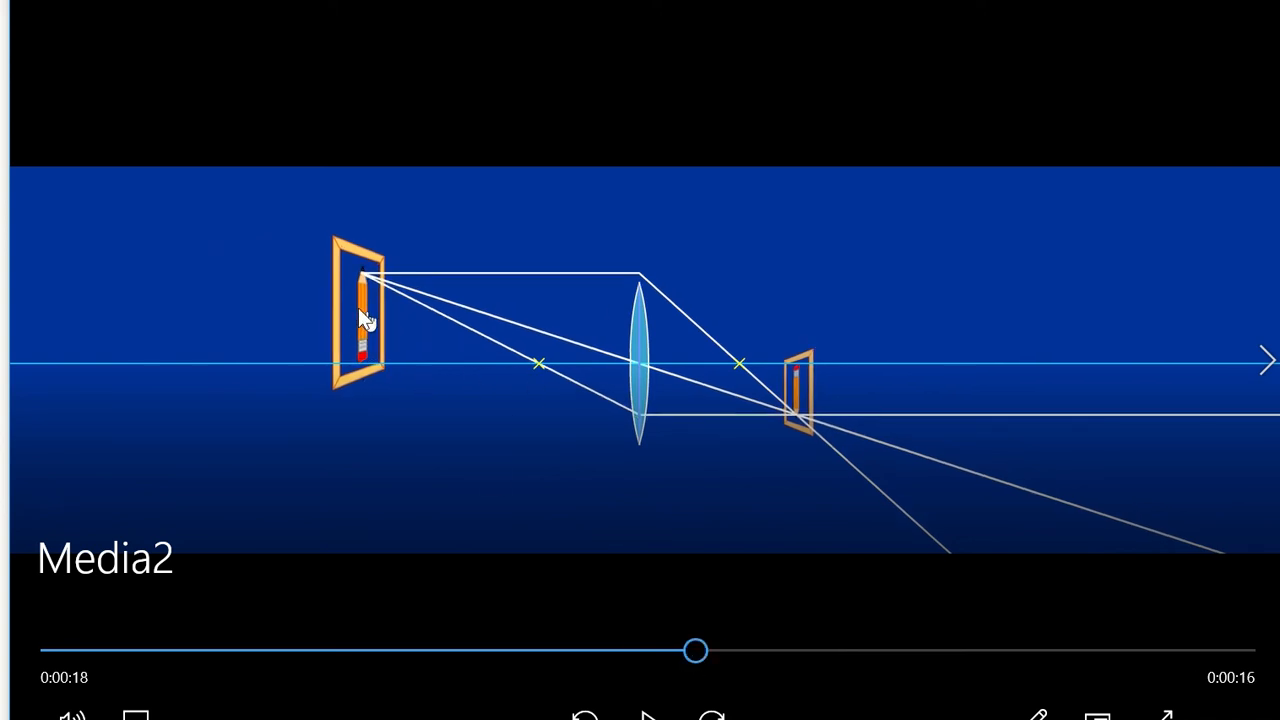
pyautogui.moveTo(784, 390)
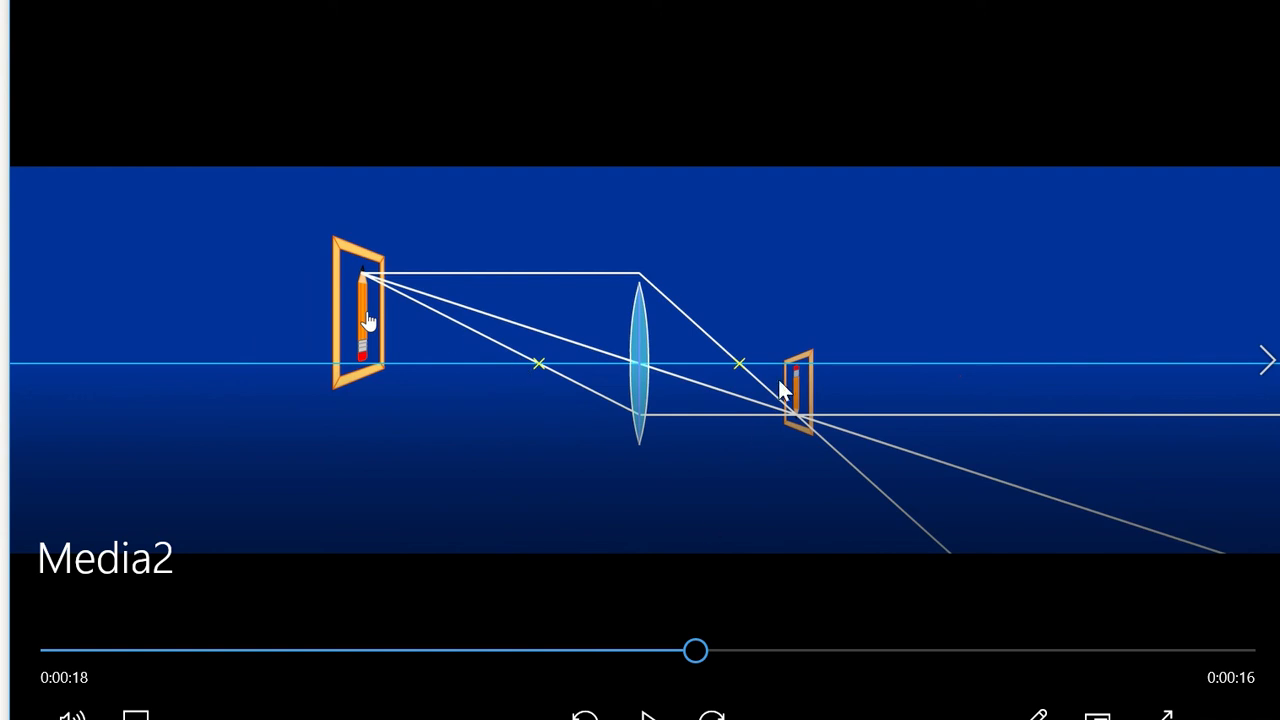
pyautogui.moveTo(696, 652); pyautogui.dragTo(730, 652)
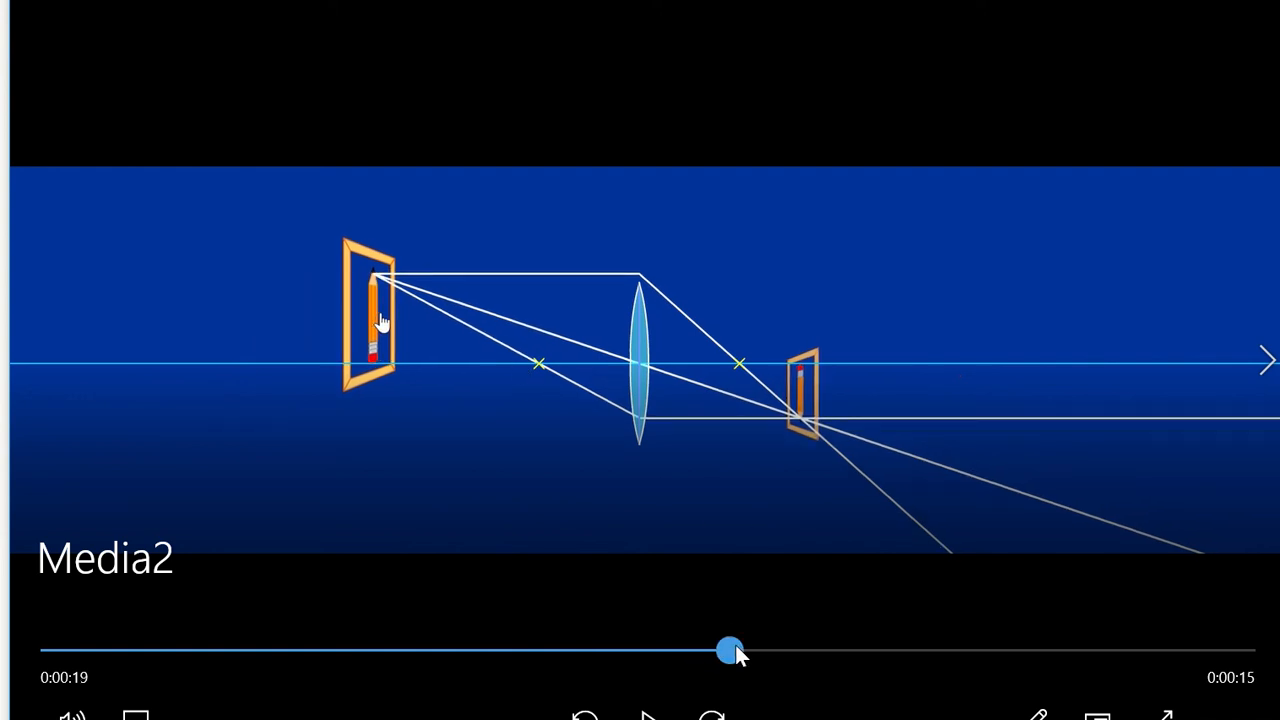
pyautogui.moveTo(730, 652); pyautogui.dragTo(800, 652)
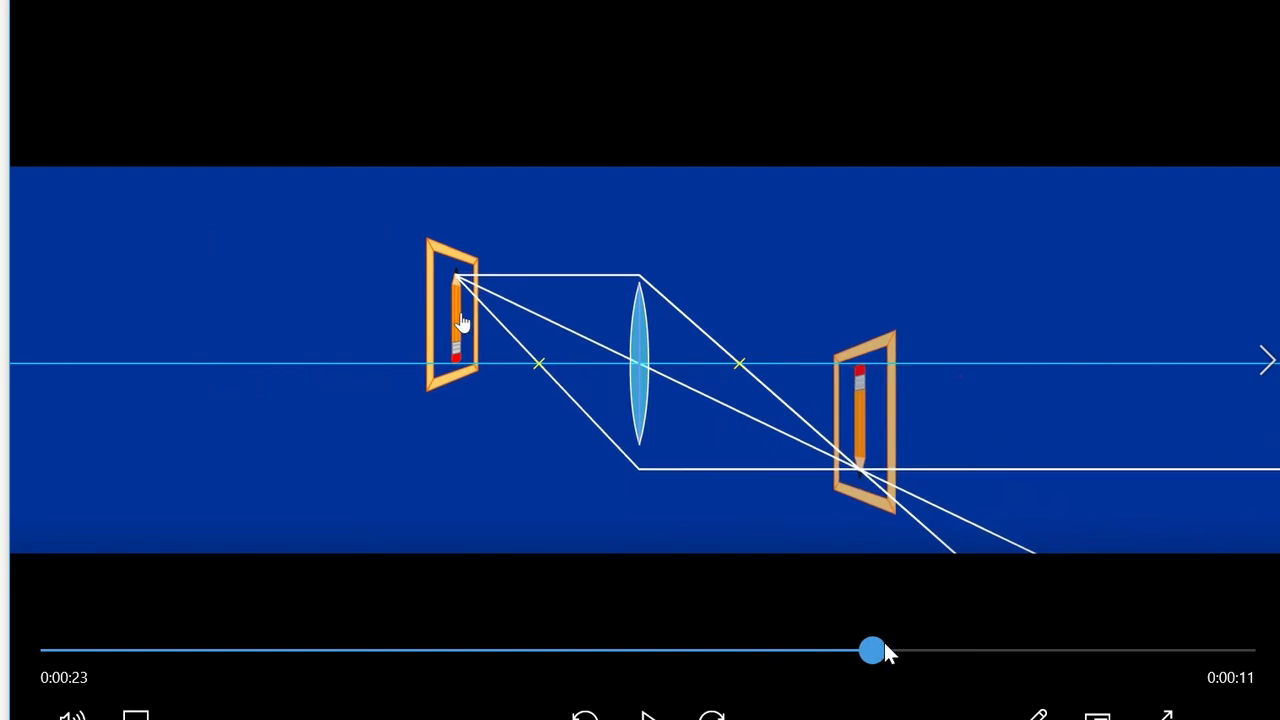
pyautogui.moveTo(870, 650); pyautogui.dragTo(918, 650)
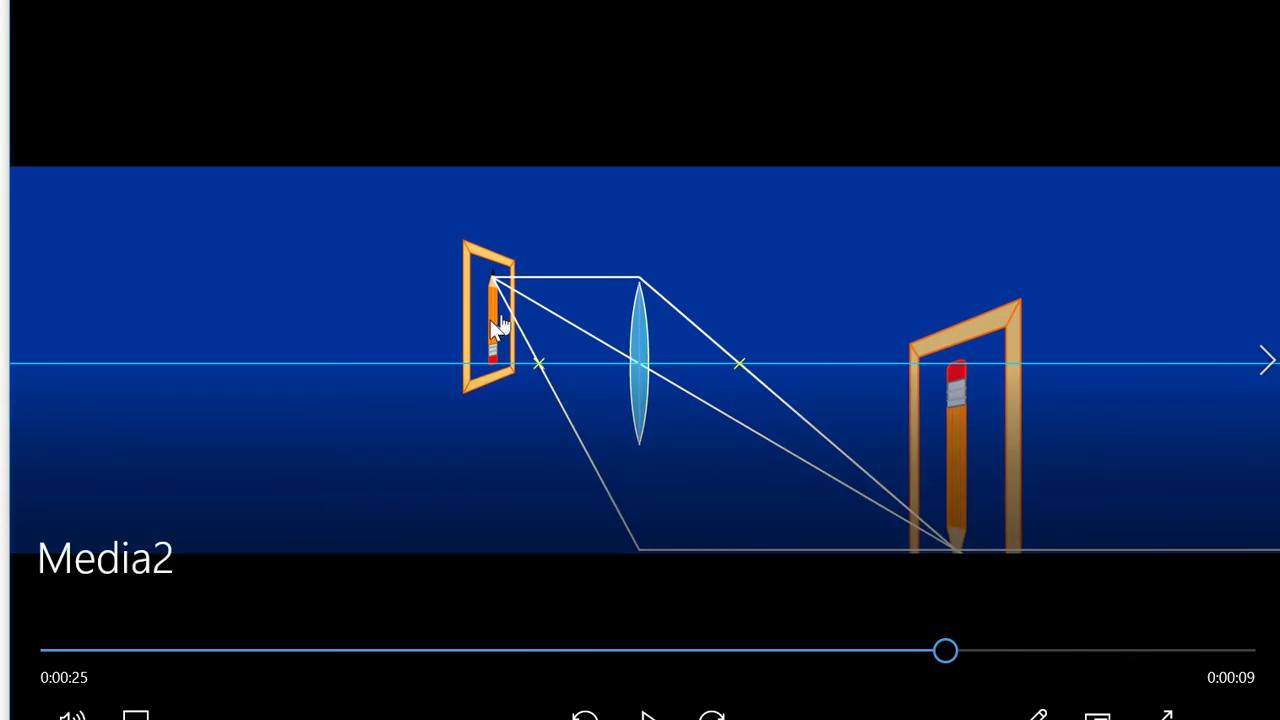
pyautogui.moveTo(584, 374)
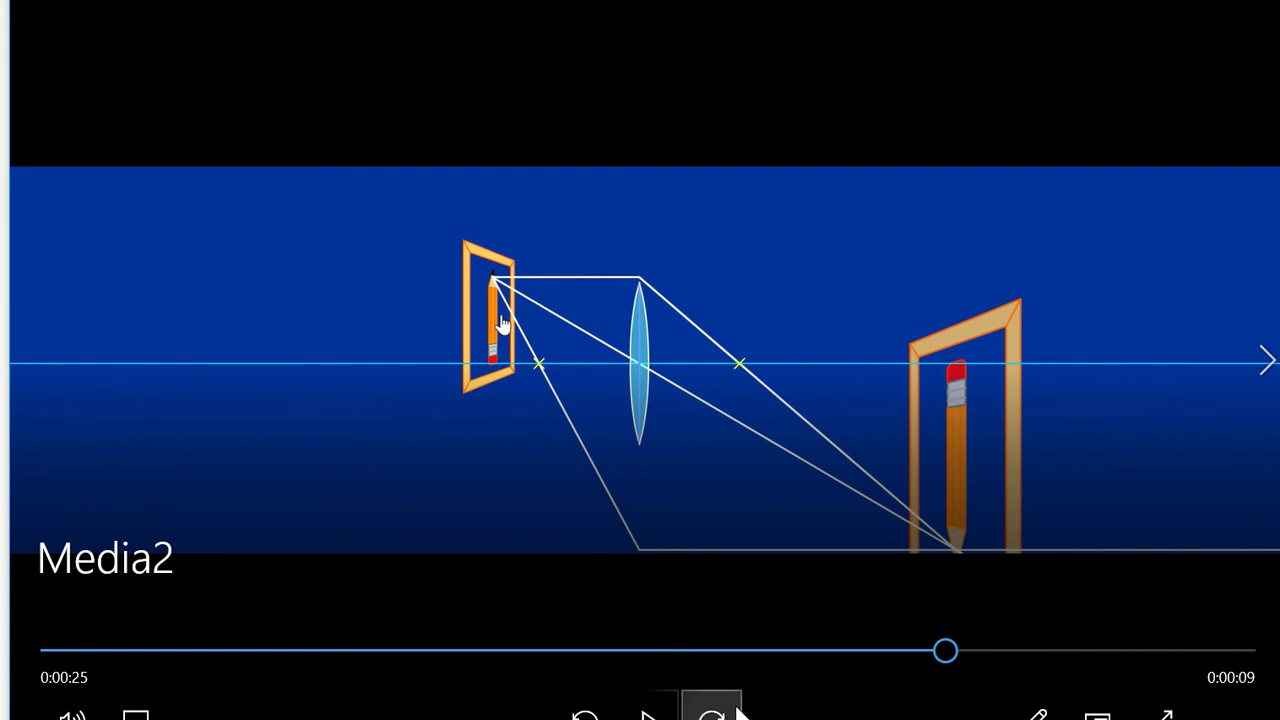
pyautogui.moveTo(624, 320)
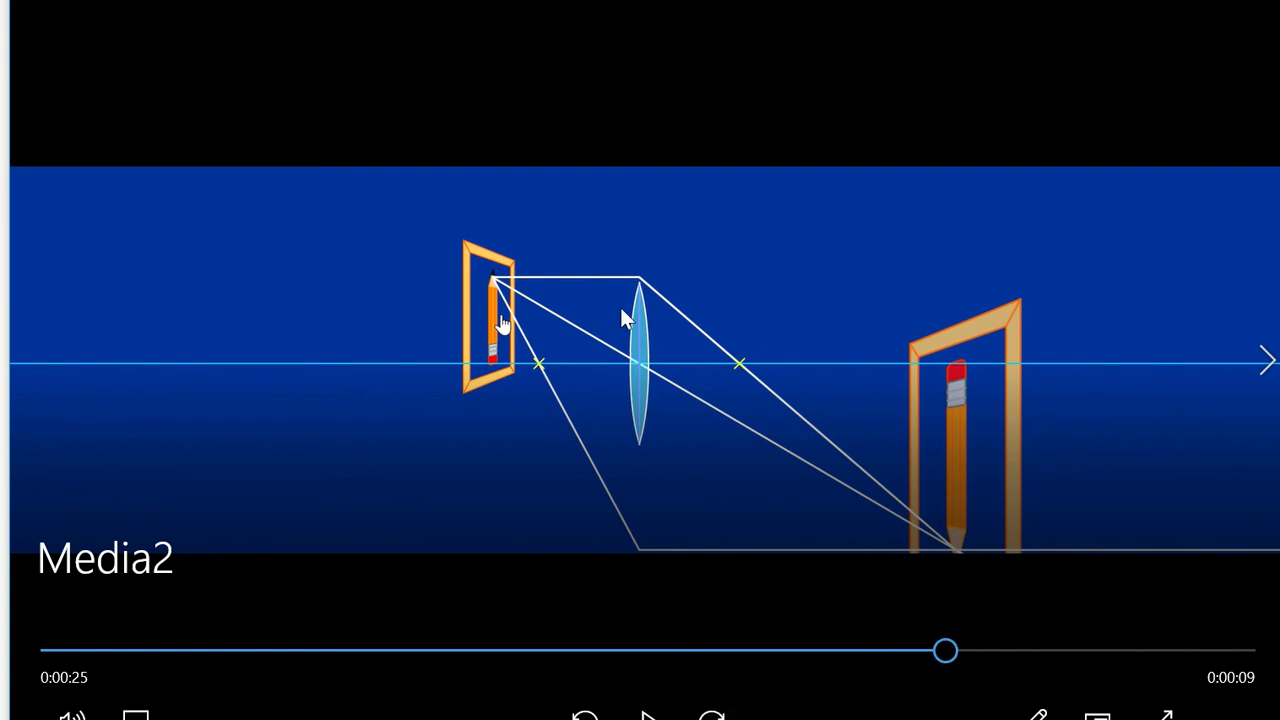
pyautogui.moveTo(684, 328)
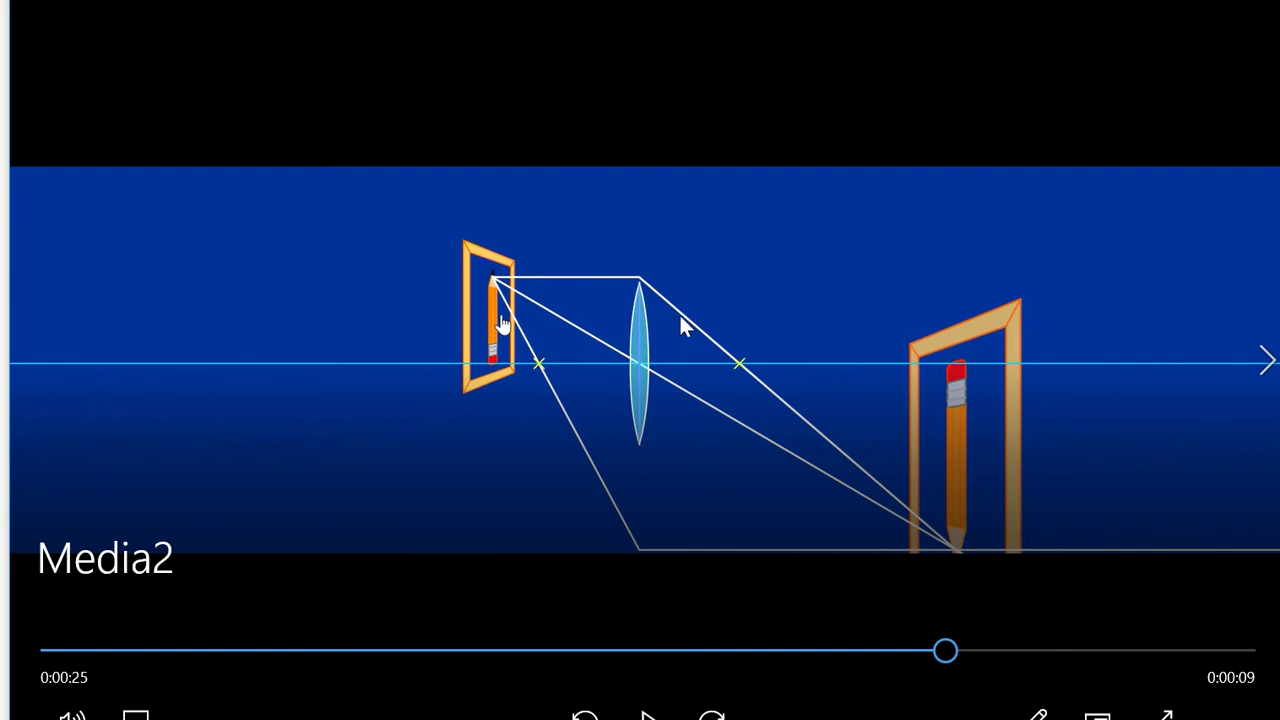
pyautogui.moveTo(738, 442)
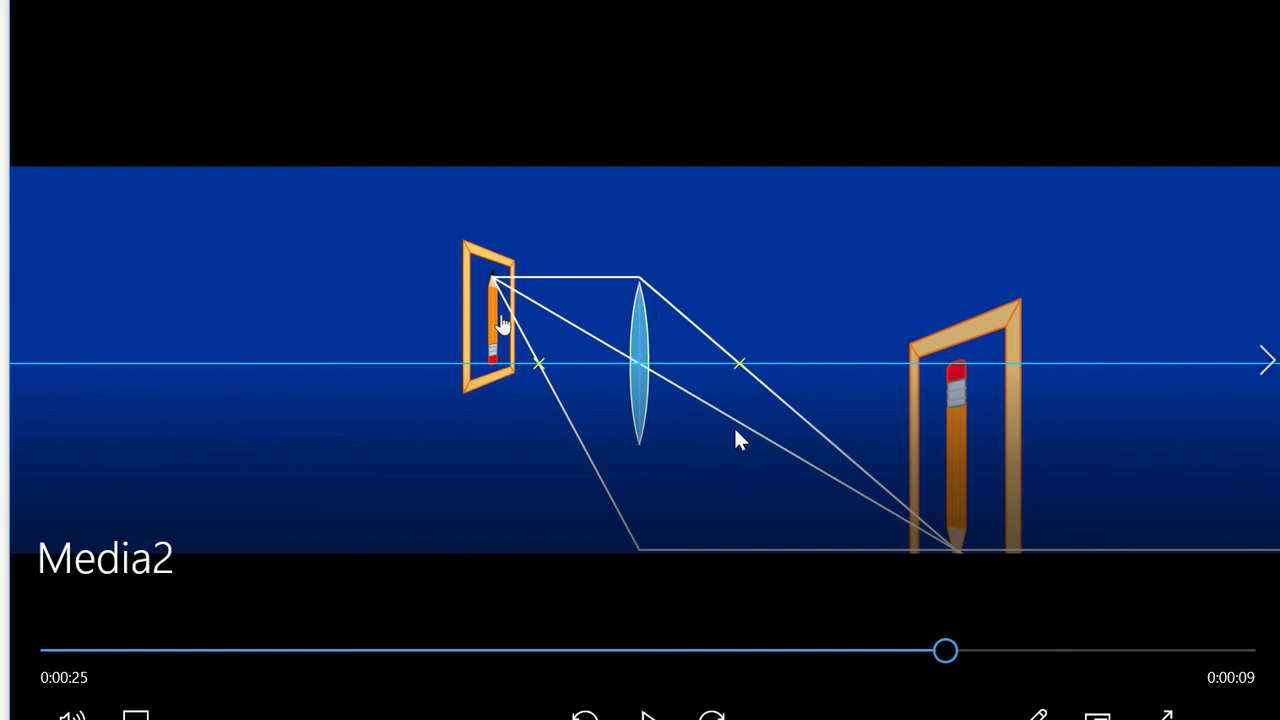
# Step: Scrub forward to about 0:28 where the object passes the focus and the refracted rays diverge
pyautogui.moveTo(944, 650); pyautogui.dragTo(998, 650)
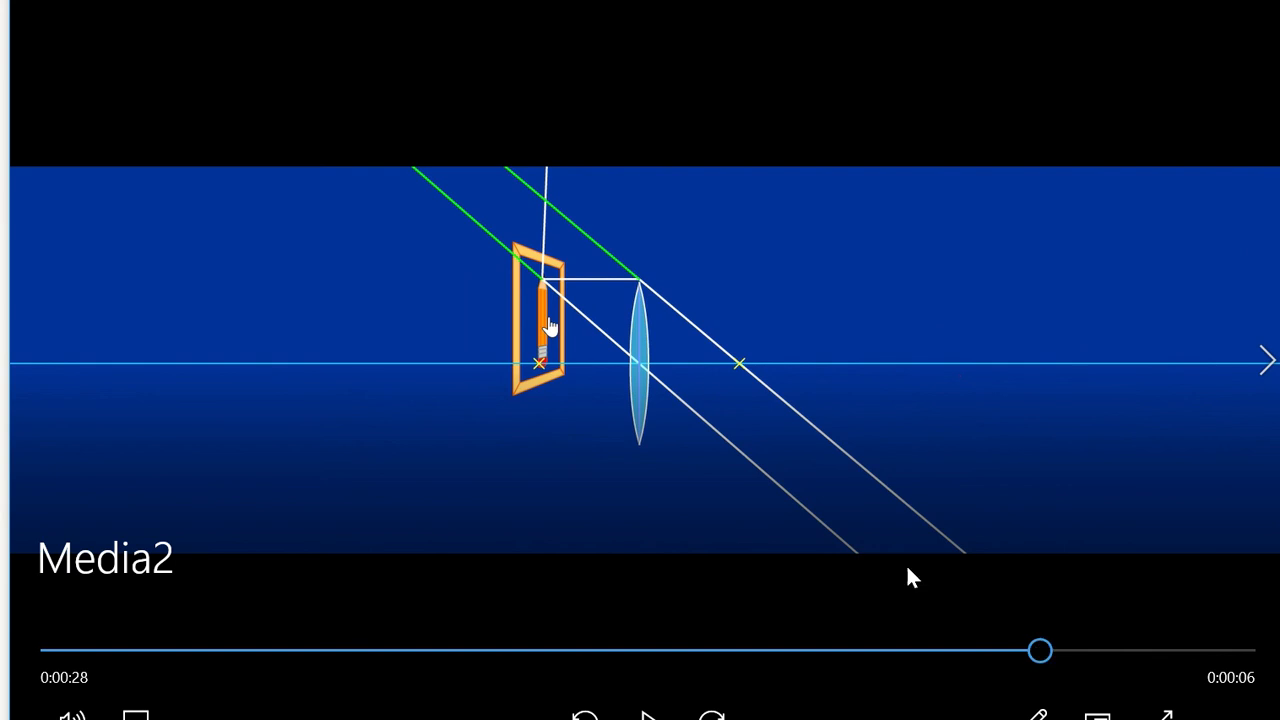
pyautogui.moveTo(624, 304)
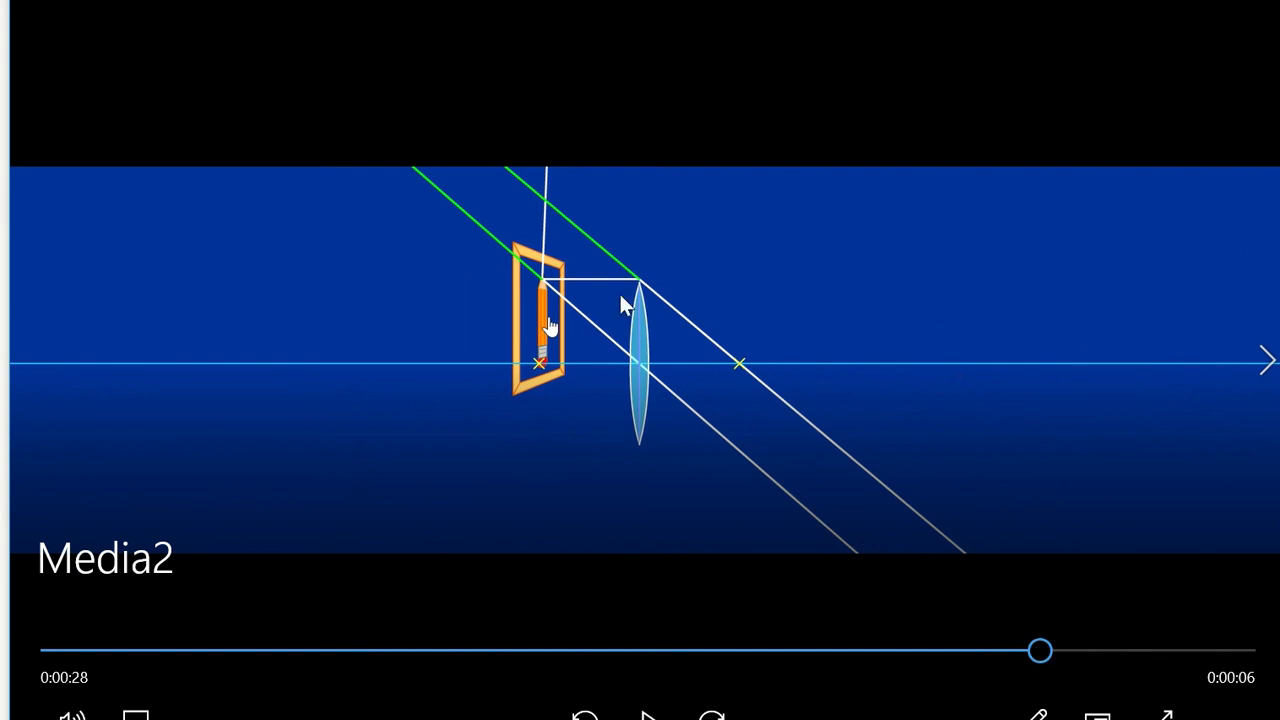
pyautogui.moveTo(828, 538)
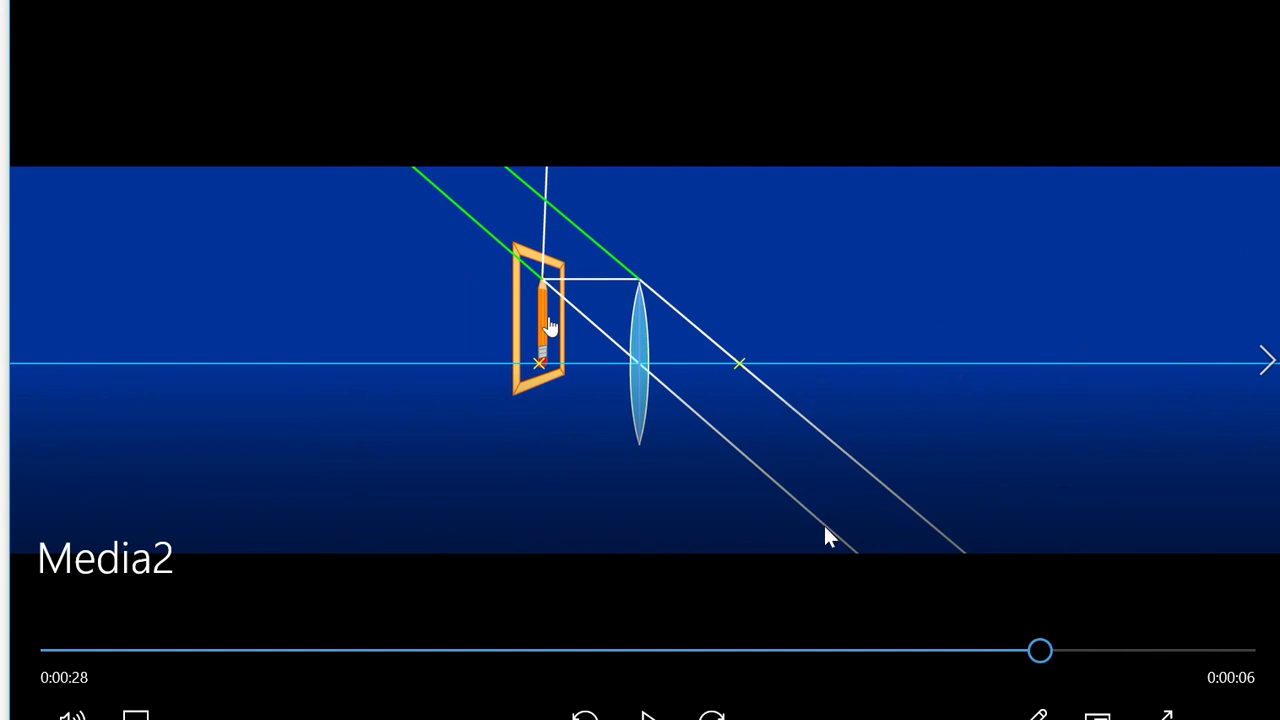
pyautogui.moveTo(792, 556)
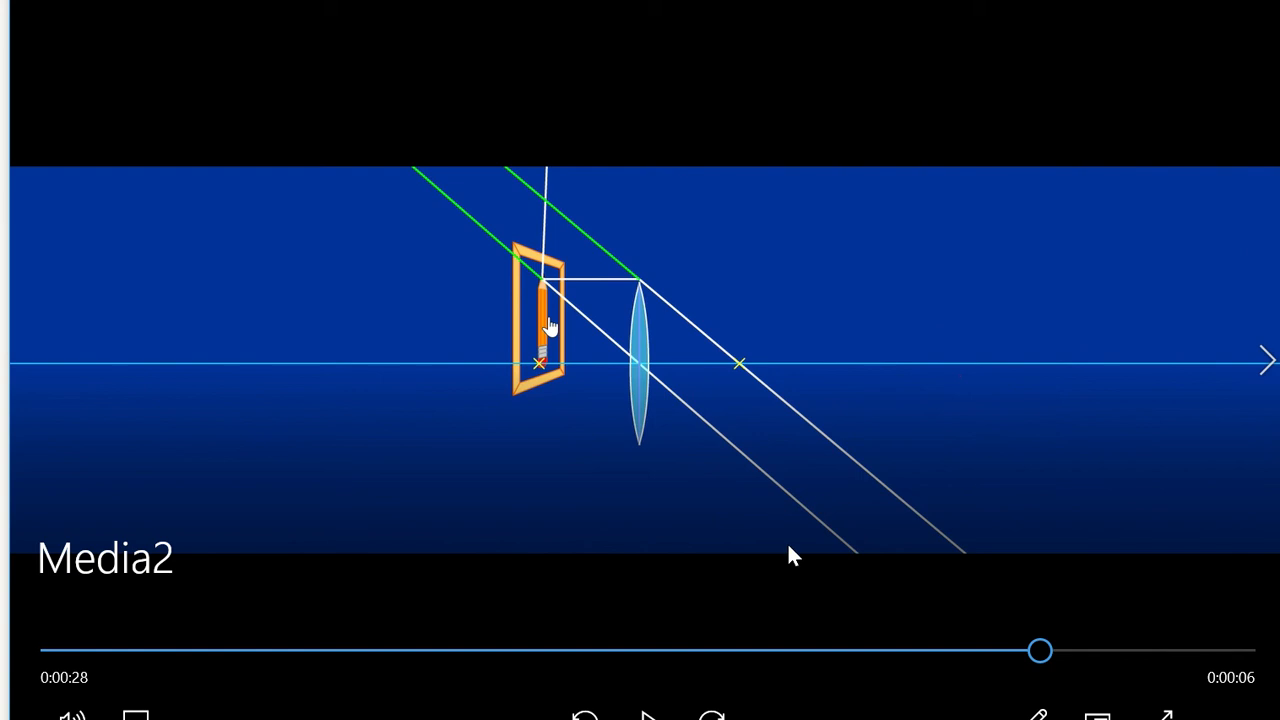
# Step: Scrub forward to about 0:31 where a large upright virtual image of the pencil forms behind the object
pyautogui.moveTo(1040, 650); pyautogui.dragTo(1062, 650)
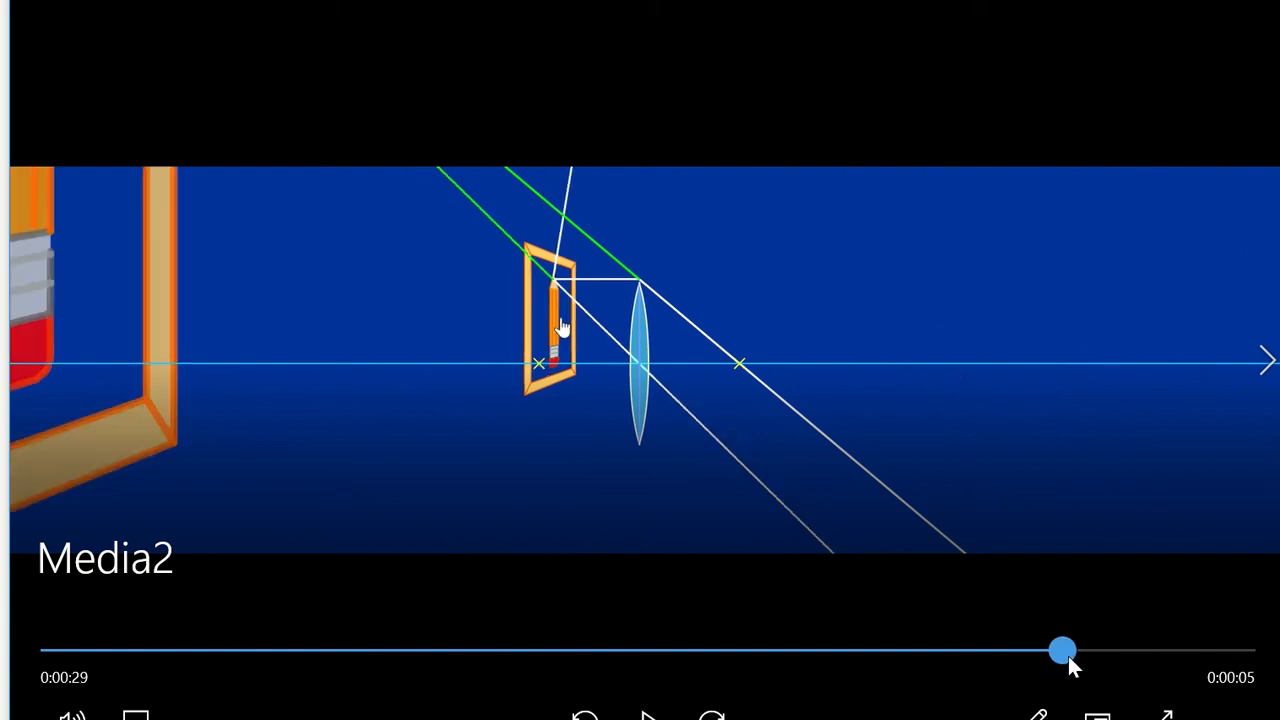
pyautogui.moveTo(1064, 650); pyautogui.dragTo(1100, 650)
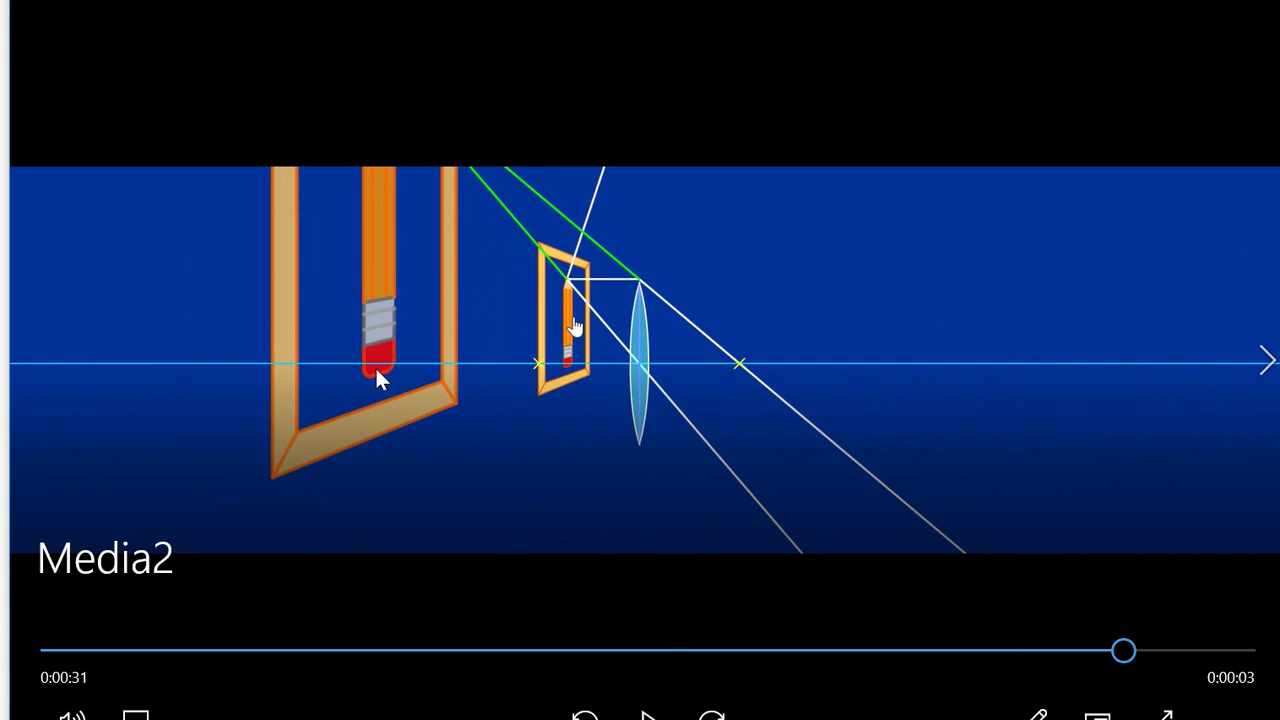
pyautogui.moveTo(462, 256)
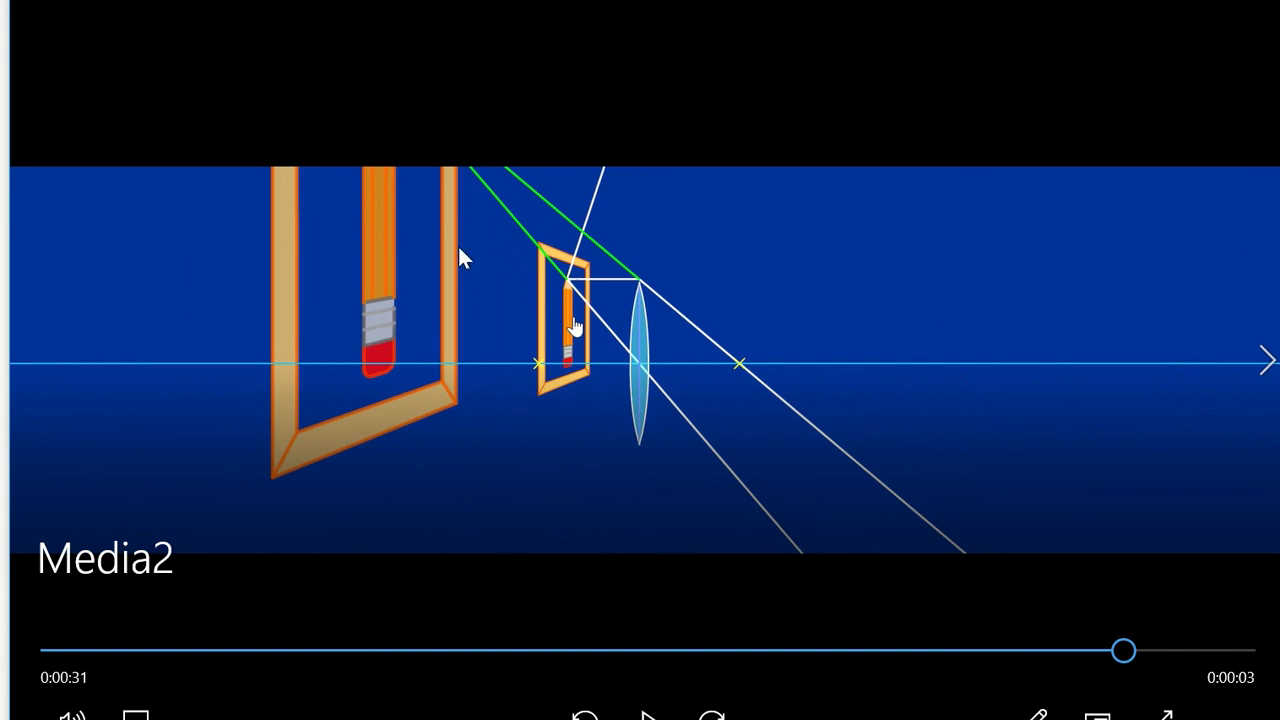